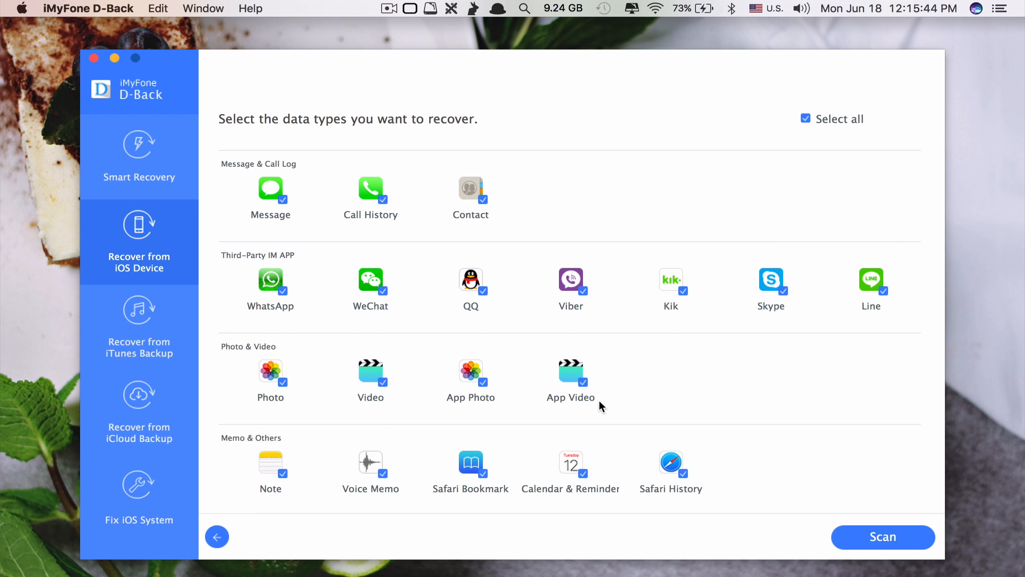
- Switch through the iTunes Backup mode to the Recover from iCloud Backup start screen
{"action": "left_click", "coordinate": [371, 191]}
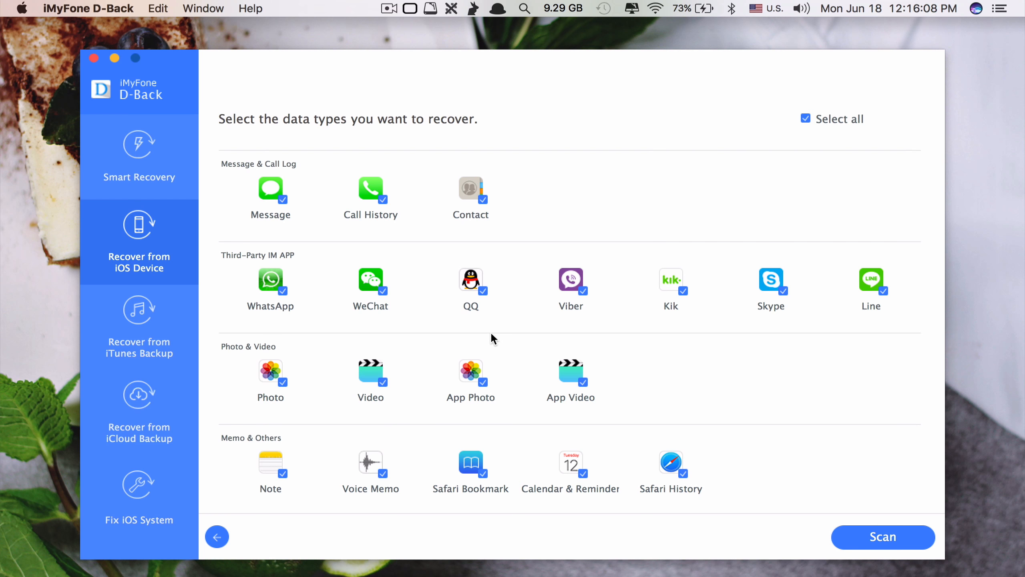
{"action": "mouse_move", "coordinate": [333, 301]}
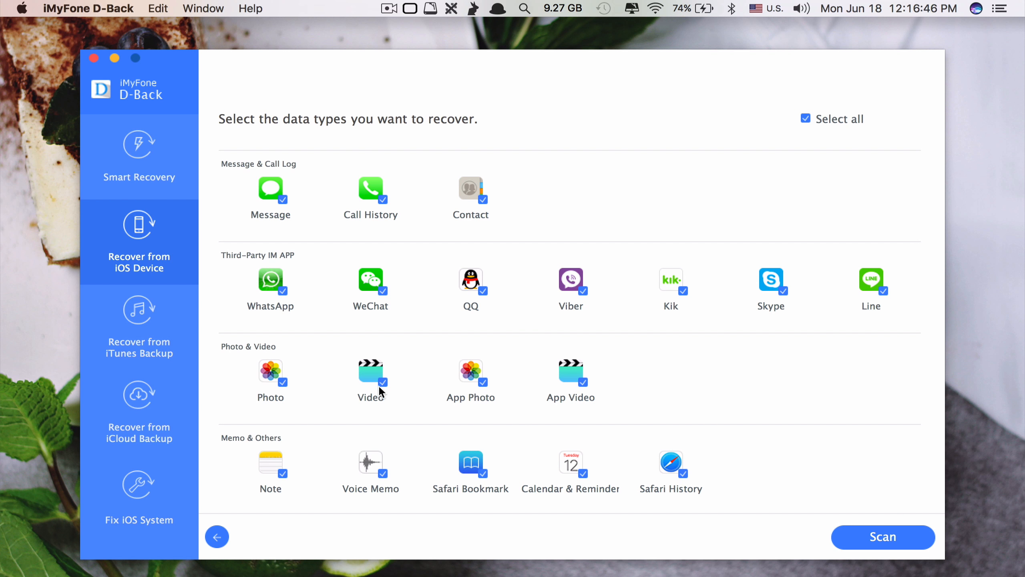
{"action": "mouse_move", "coordinate": [518, 370]}
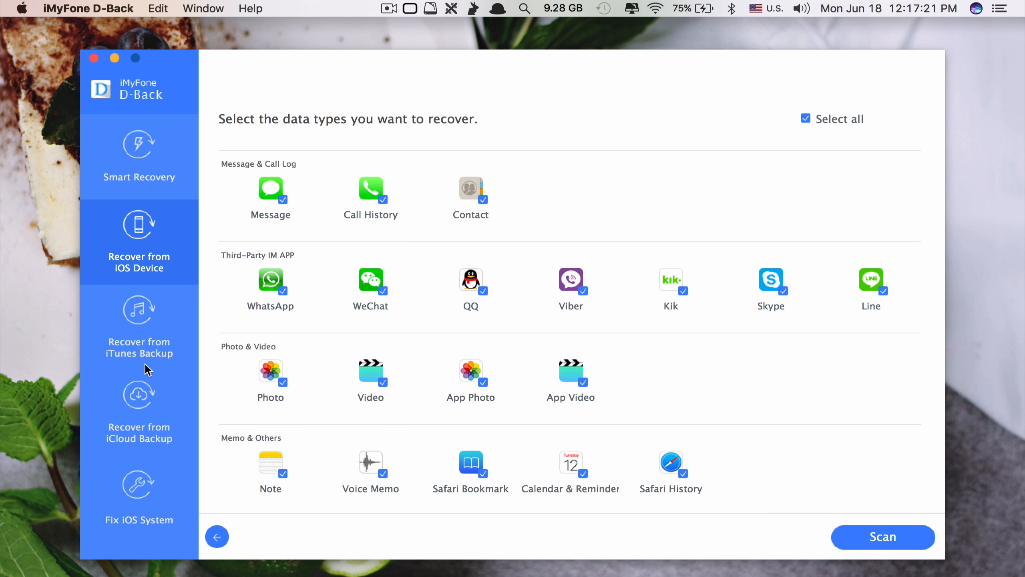
{"action": "mouse_move", "coordinate": [146, 358]}
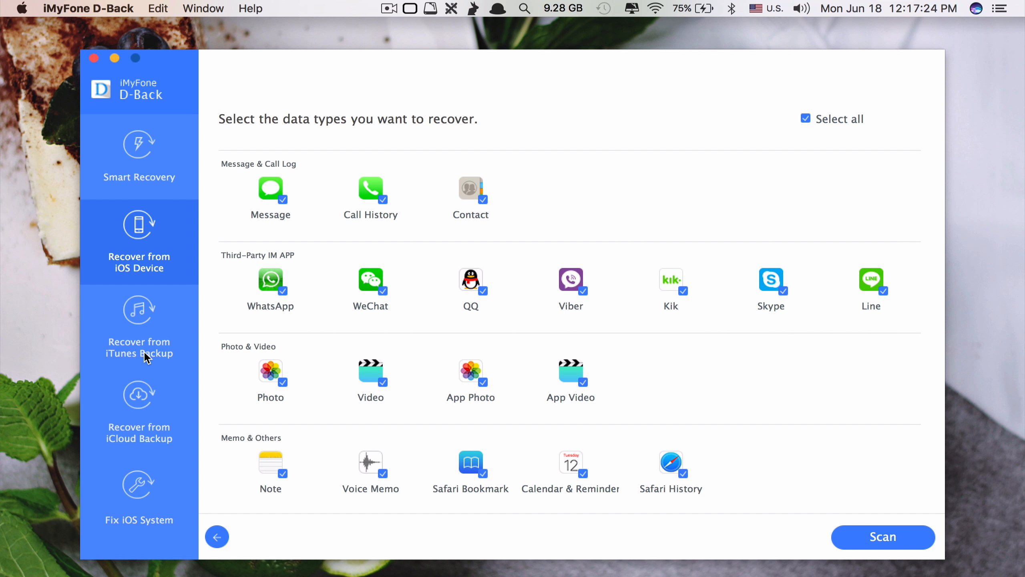
{"action": "left_click", "coordinate": [138, 327]}
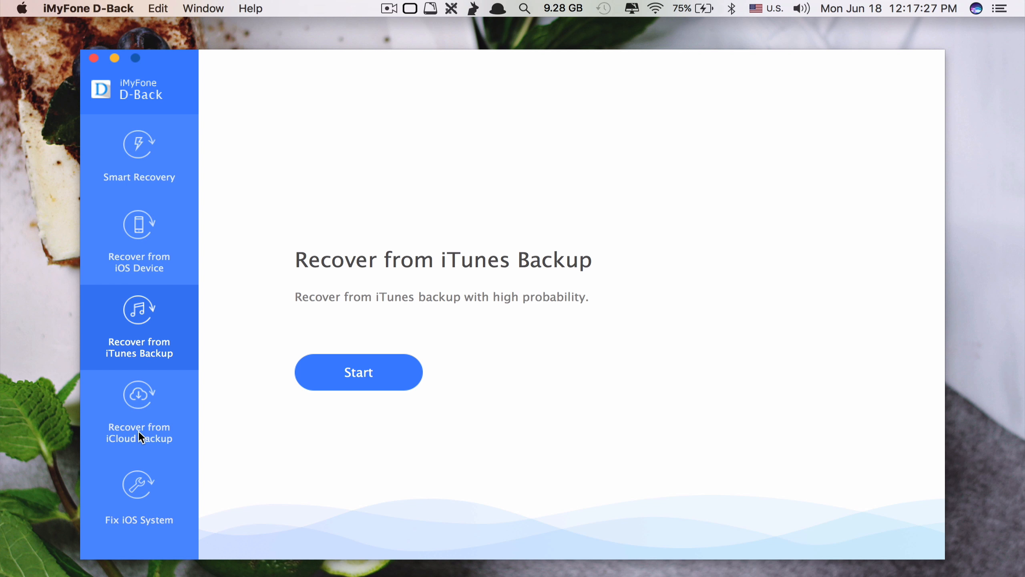
{"action": "left_click", "coordinate": [138, 411]}
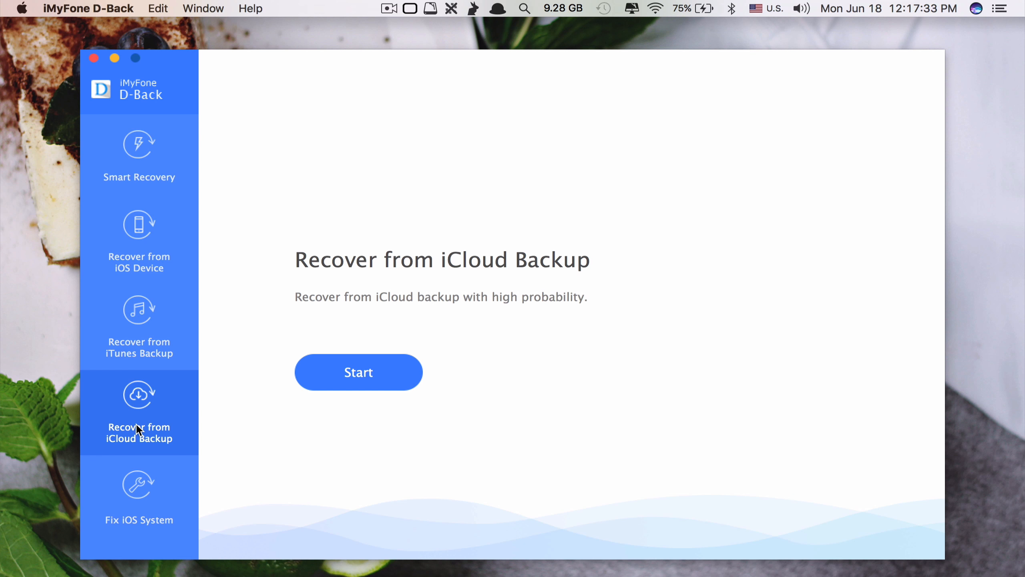
{"action": "mouse_move", "coordinate": [109, 512]}
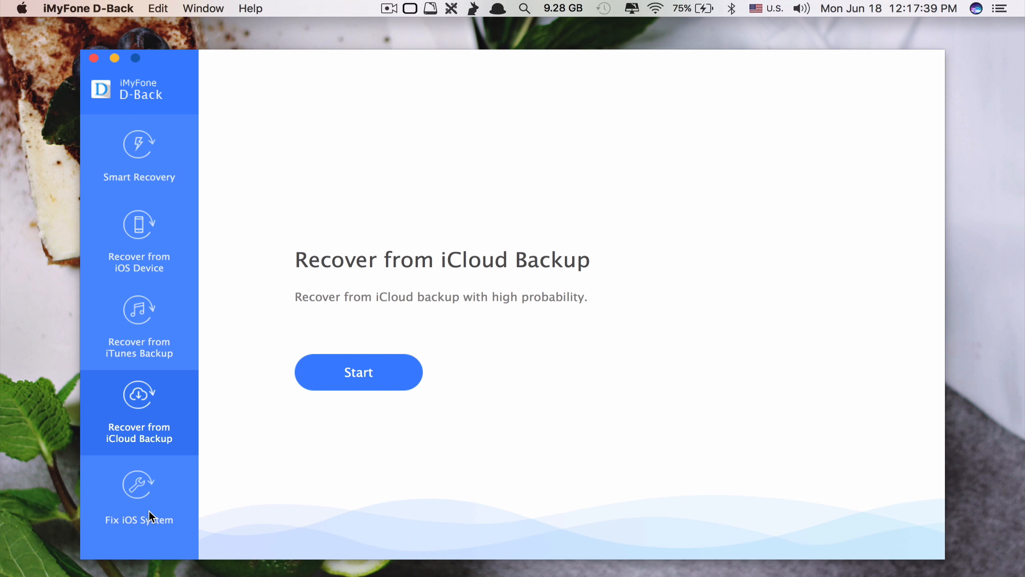
- Show the Fix iOS System section with its Standard, Exit Recovery and Advanced modes
{"action": "left_click", "coordinate": [139, 490]}
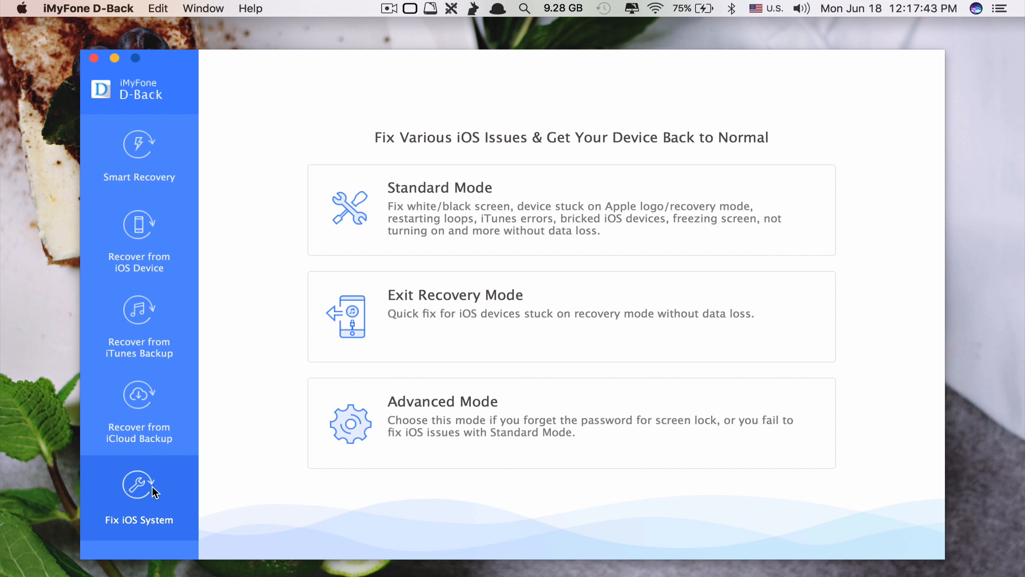
{"action": "mouse_move", "coordinate": [482, 130]}
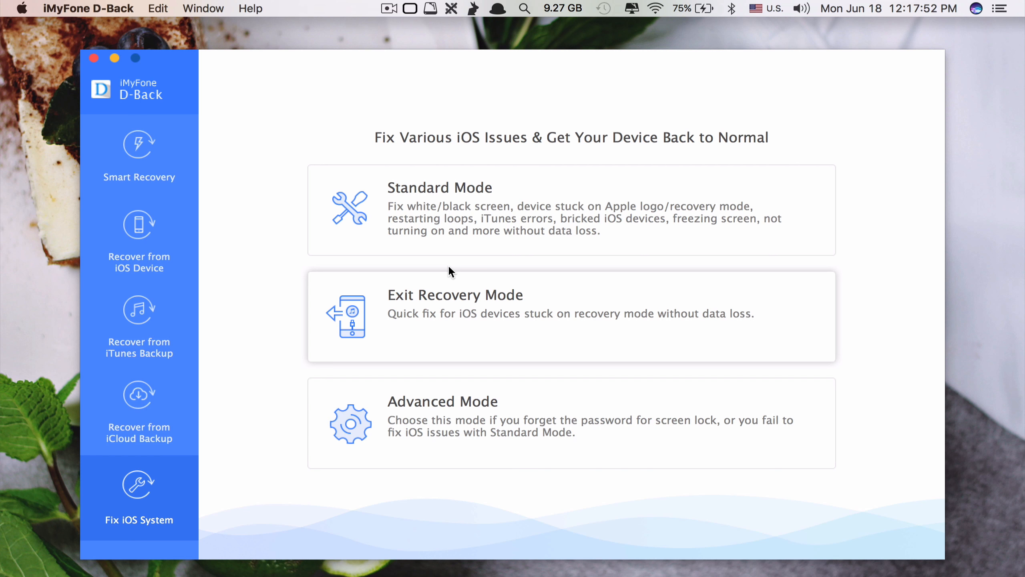
{"action": "mouse_move", "coordinate": [644, 188]}
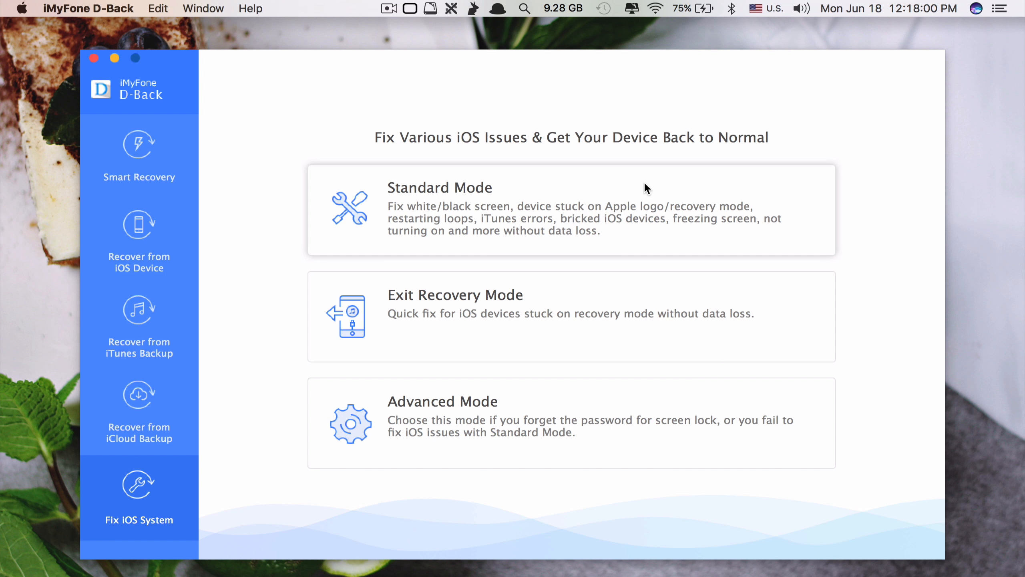
{"action": "mouse_move", "coordinate": [410, 183]}
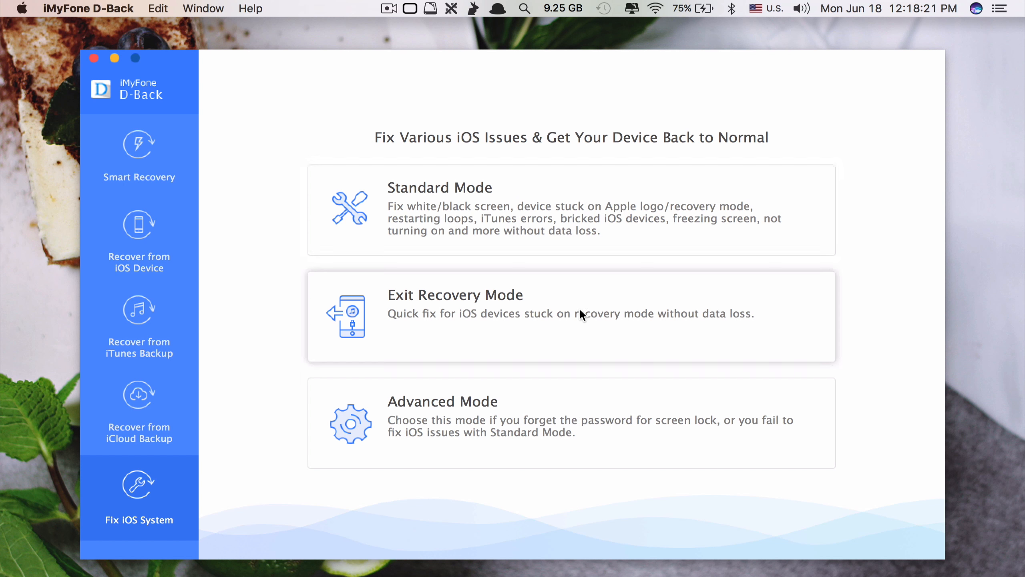
{"action": "mouse_move", "coordinate": [450, 179]}
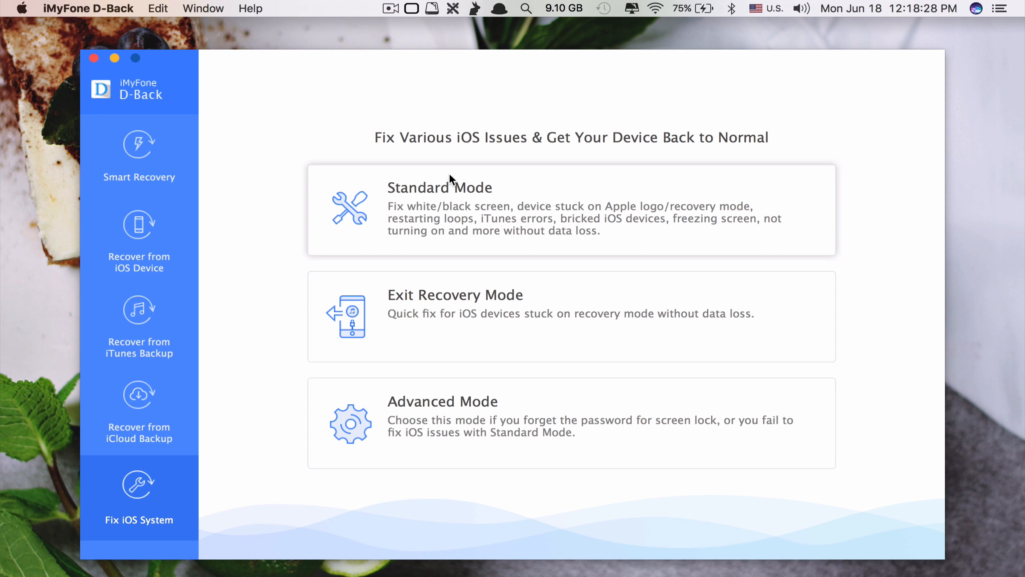
{"action": "mouse_move", "coordinate": [709, 144]}
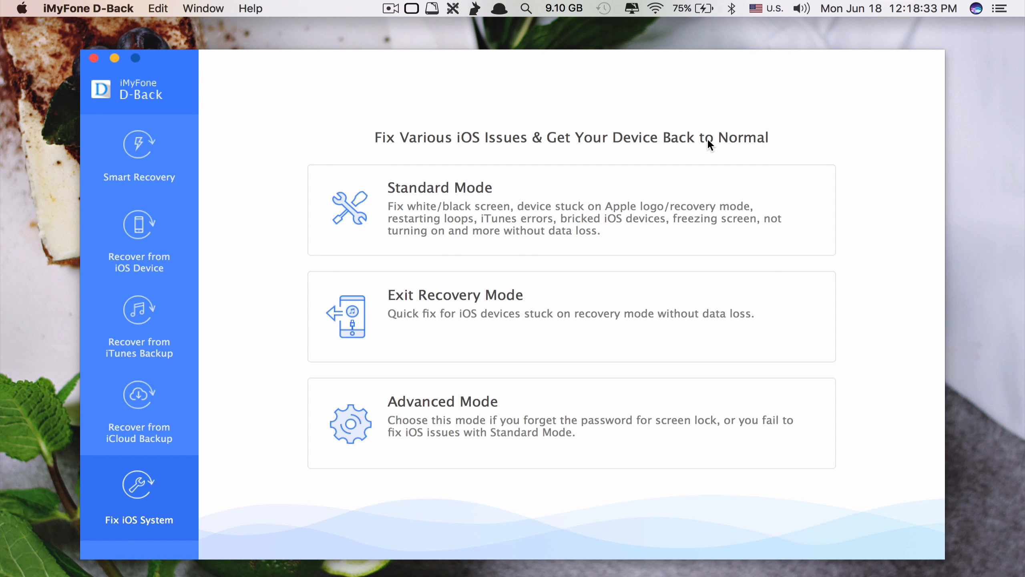
{"action": "mouse_move", "coordinate": [496, 195]}
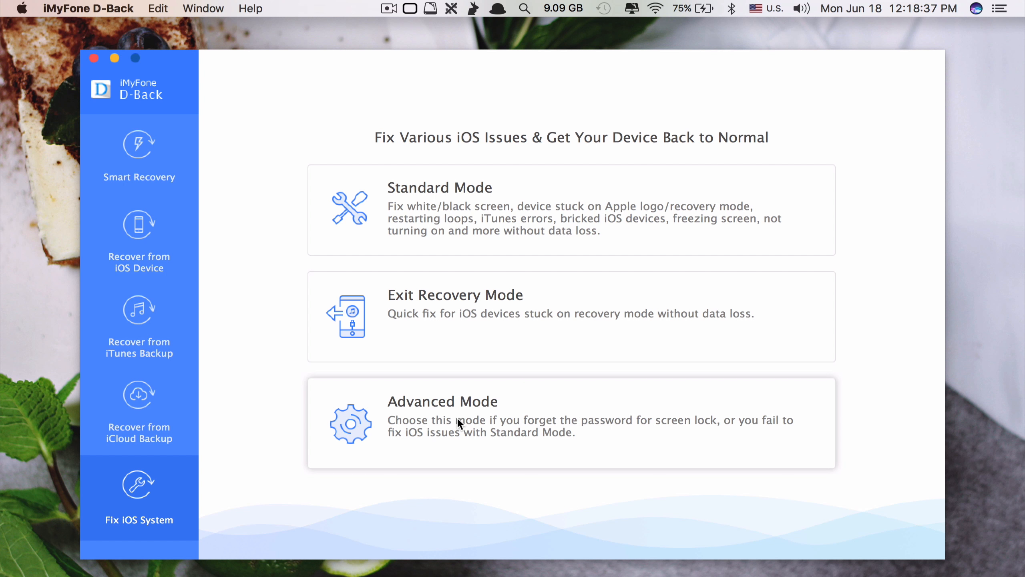
{"action": "mouse_move", "coordinate": [467, 344]}
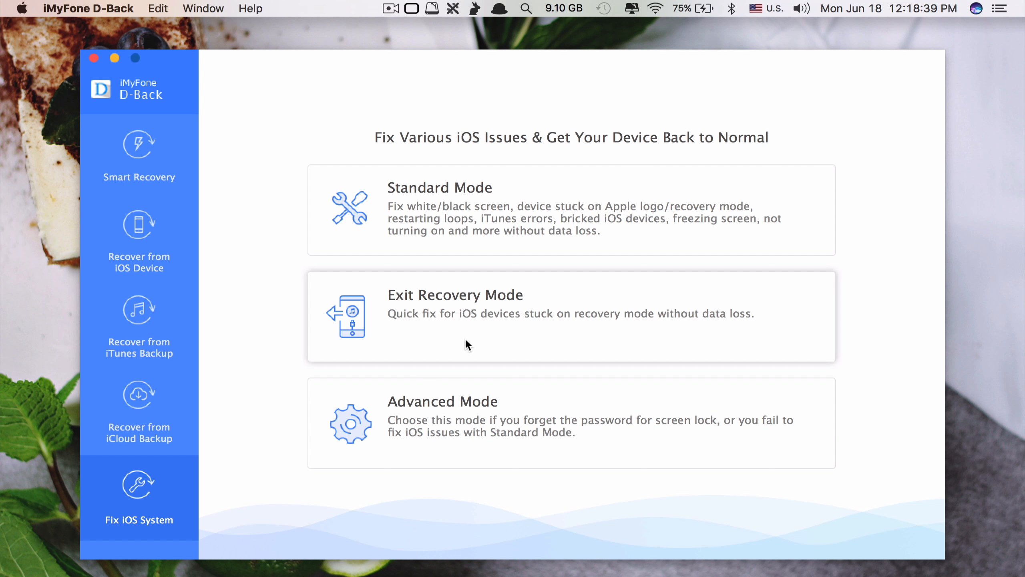
{"action": "mouse_move", "coordinate": [492, 317]}
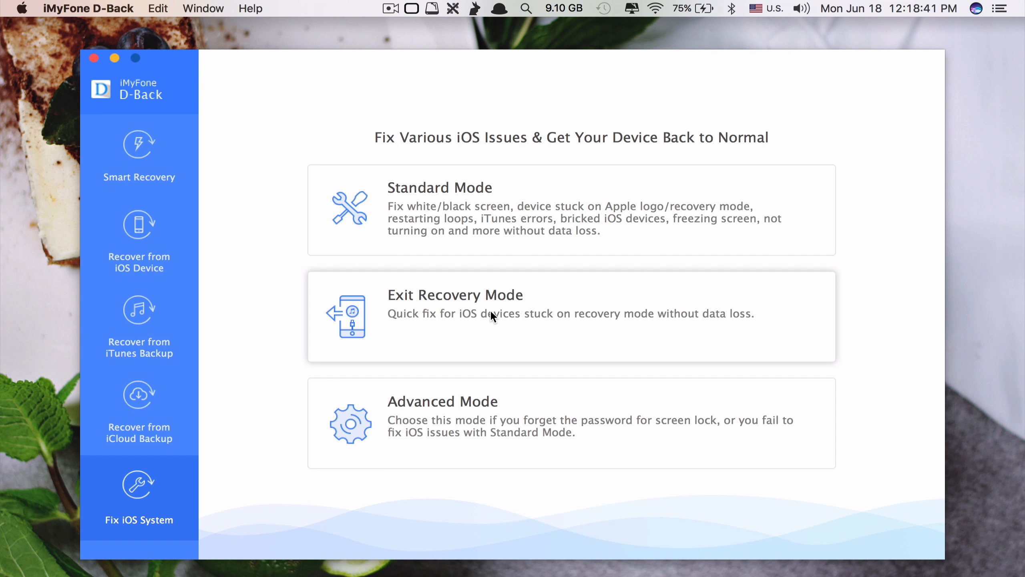
{"action": "left_click", "coordinate": [570, 316]}
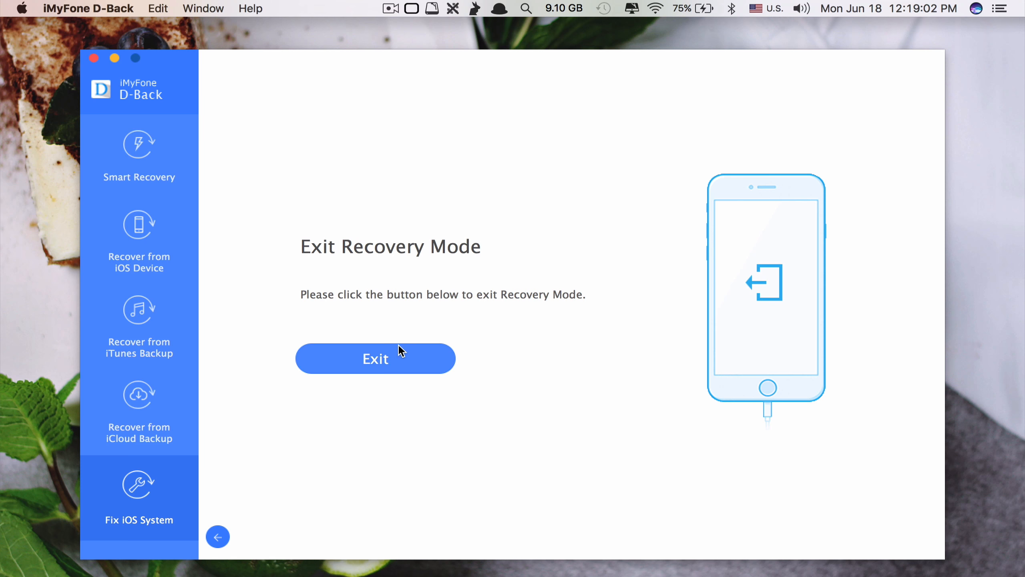
{"action": "mouse_move", "coordinate": [218, 535]}
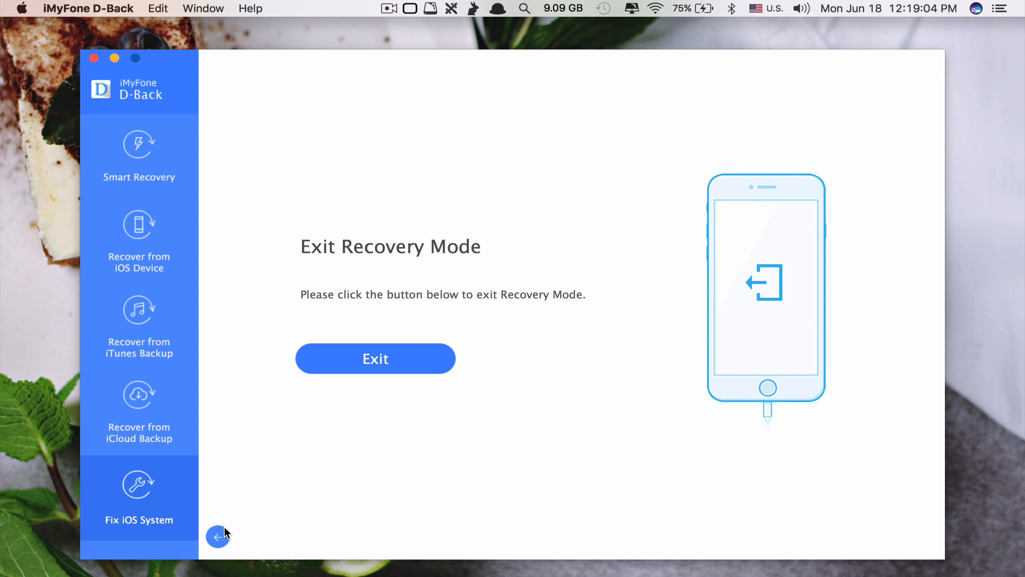
{"action": "left_click", "coordinate": [218, 536]}
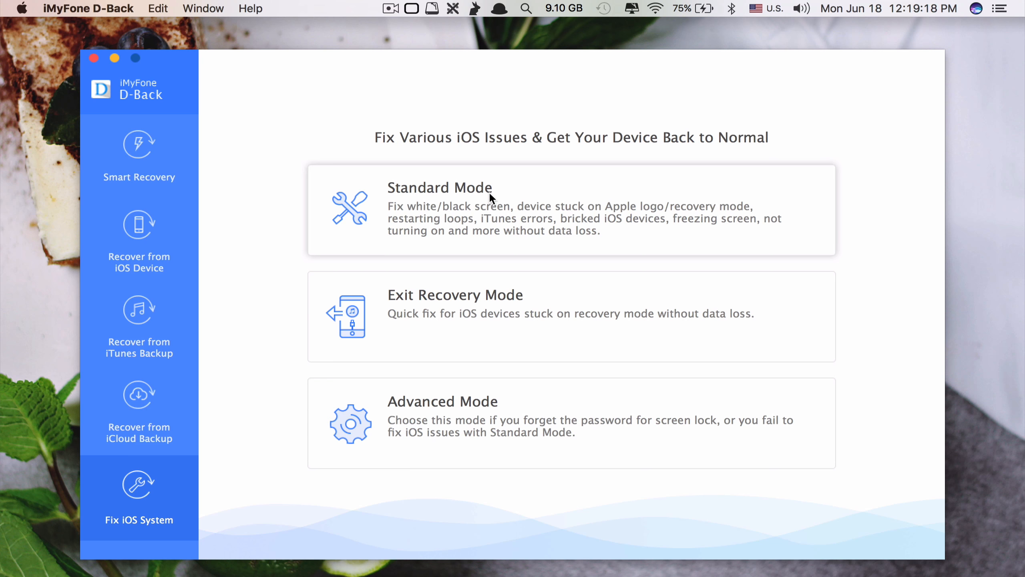
{"action": "mouse_move", "coordinate": [532, 203]}
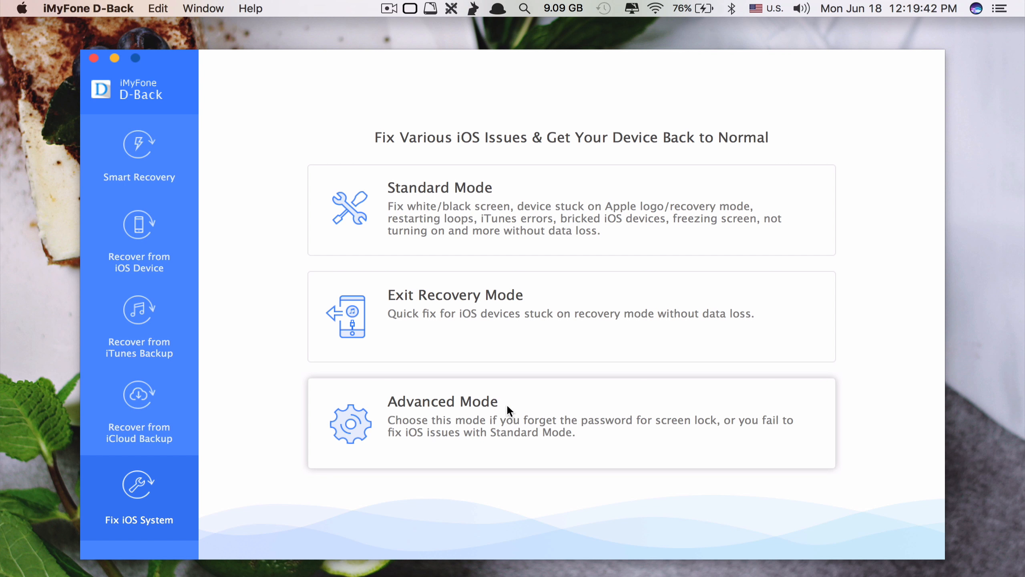
{"action": "mouse_move", "coordinate": [518, 445]}
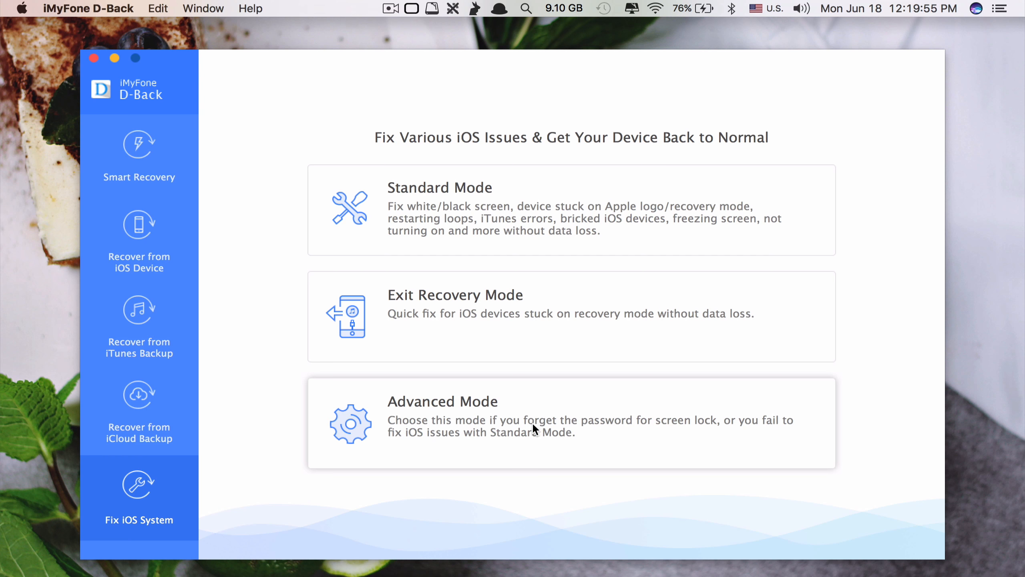
{"action": "mouse_move", "coordinate": [472, 394]}
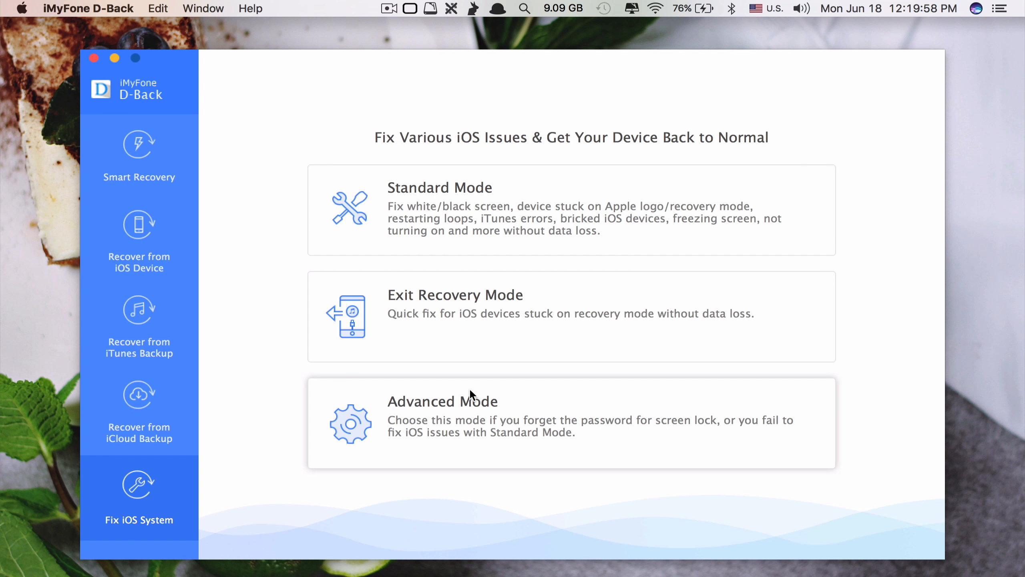
{"action": "mouse_move", "coordinate": [162, 230]}
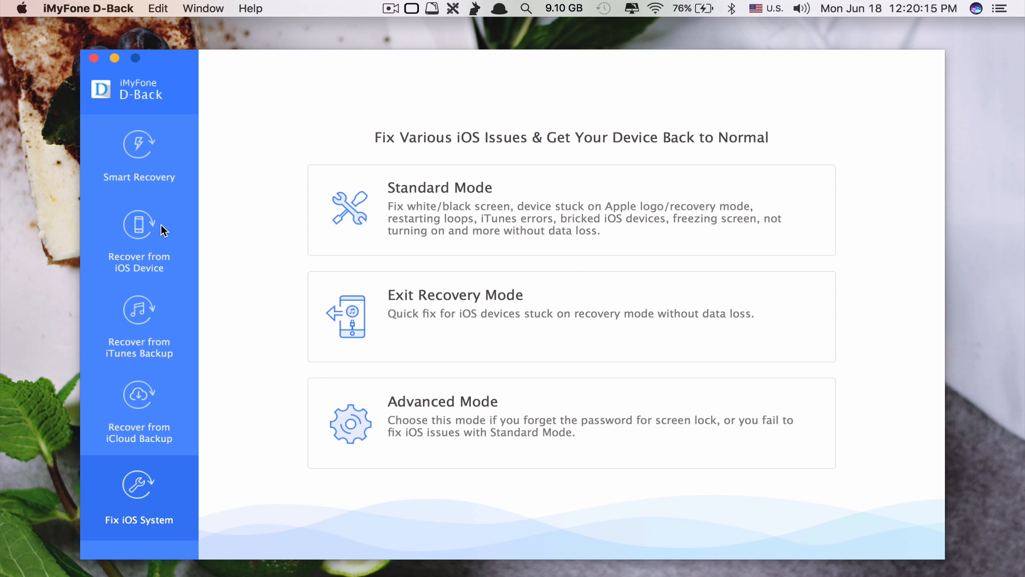
{"action": "left_click", "coordinate": [138, 157]}
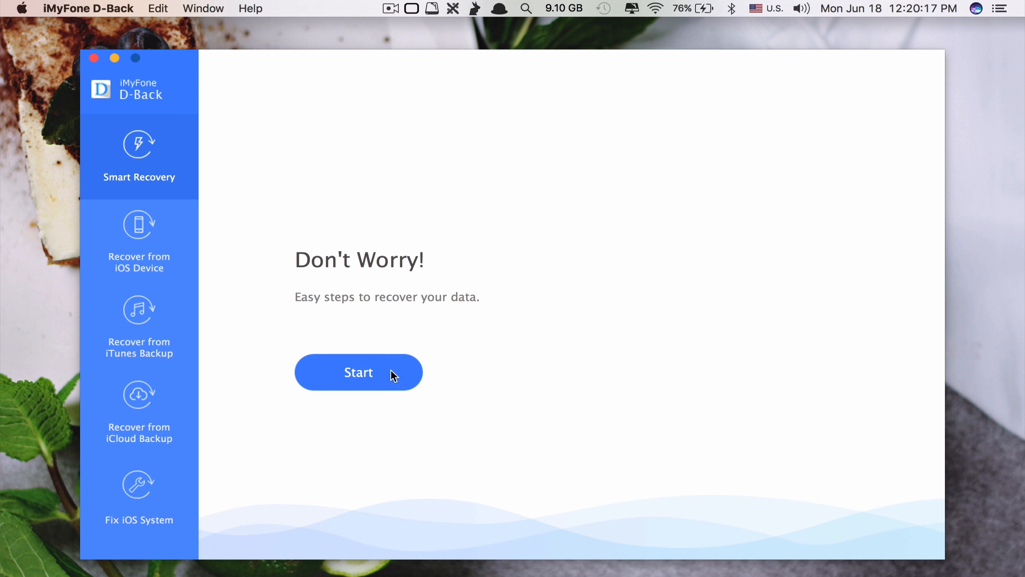
{"action": "left_click", "coordinate": [358, 371]}
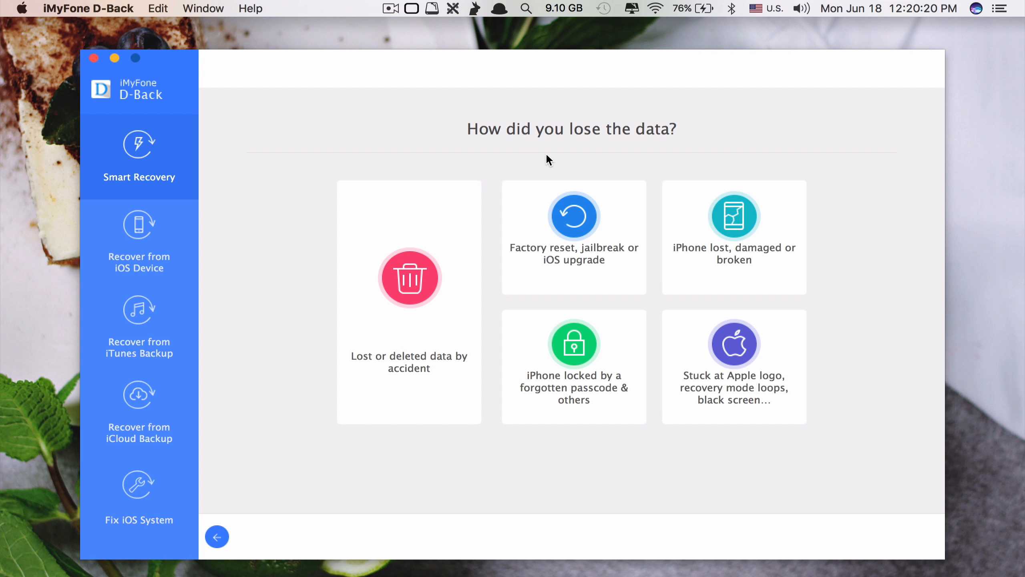
{"action": "mouse_move", "coordinate": [562, 165]}
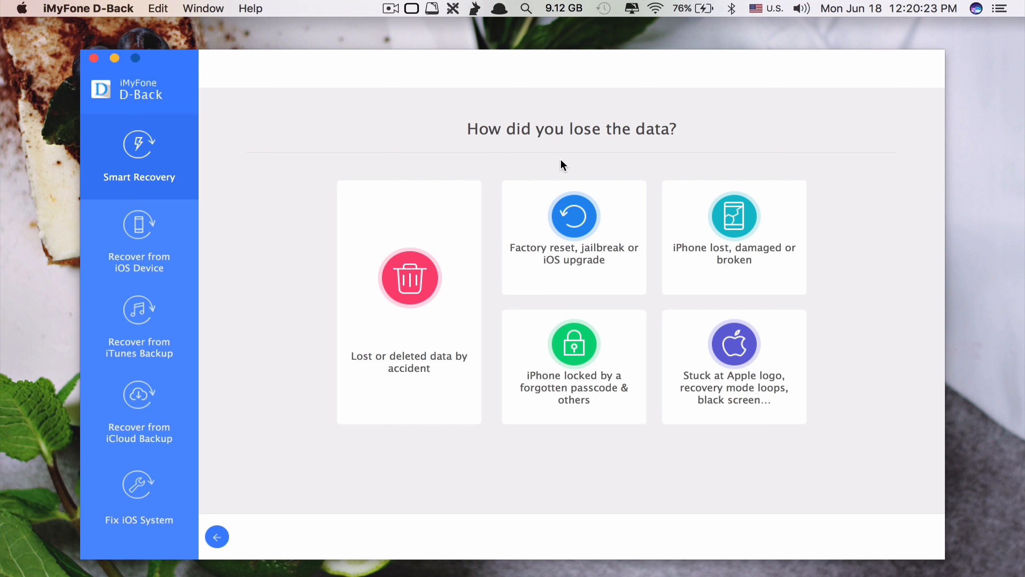
{"action": "mouse_move", "coordinate": [535, 146]}
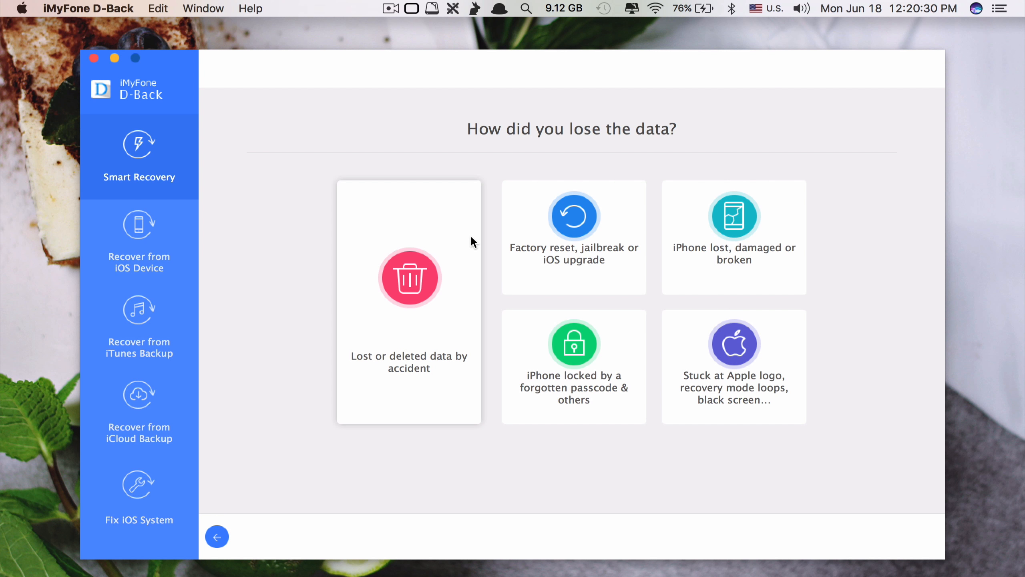
{"action": "mouse_move", "coordinate": [402, 375]}
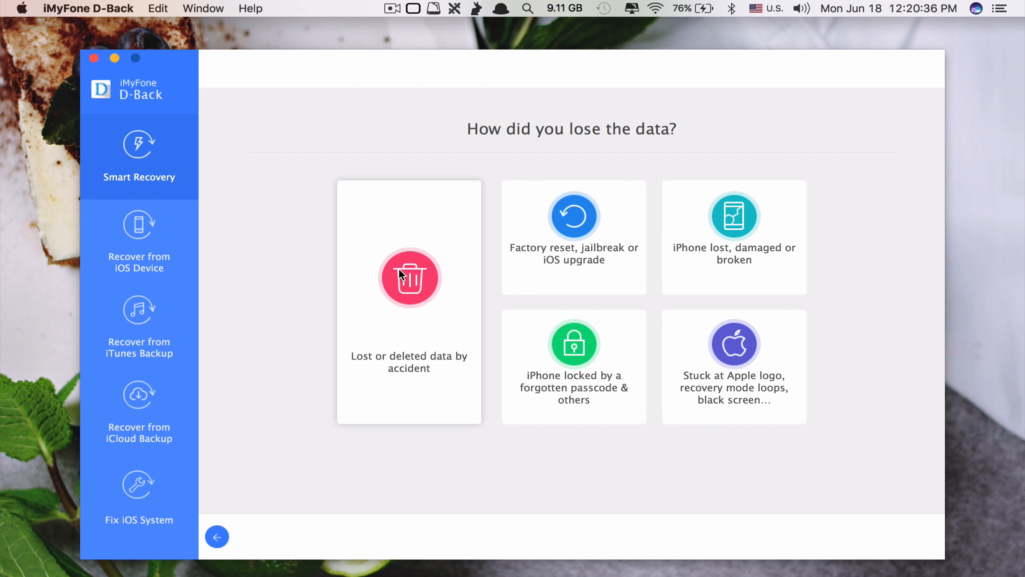
{"action": "left_click", "coordinate": [138, 240]}
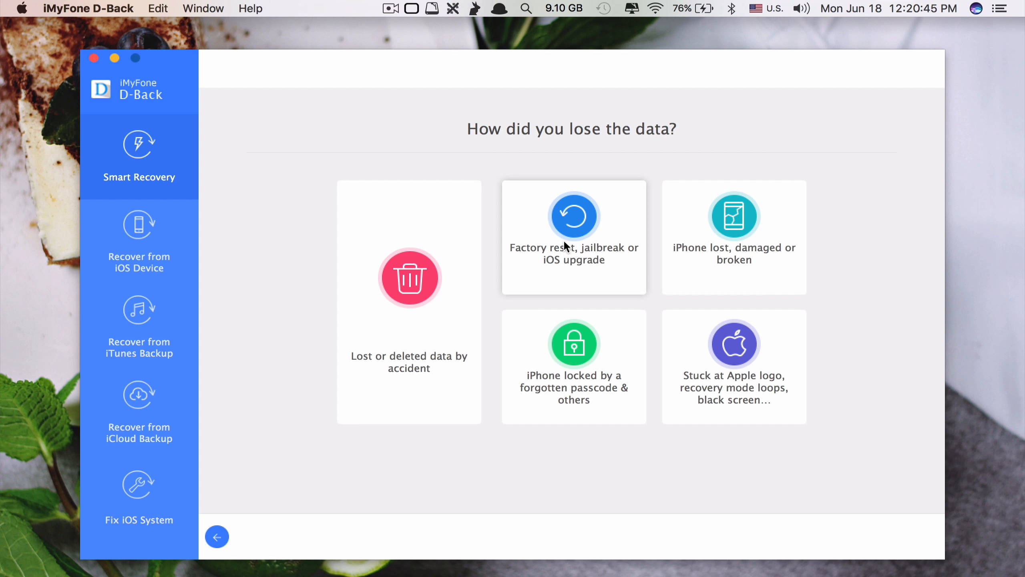
{"action": "mouse_move", "coordinate": [610, 254]}
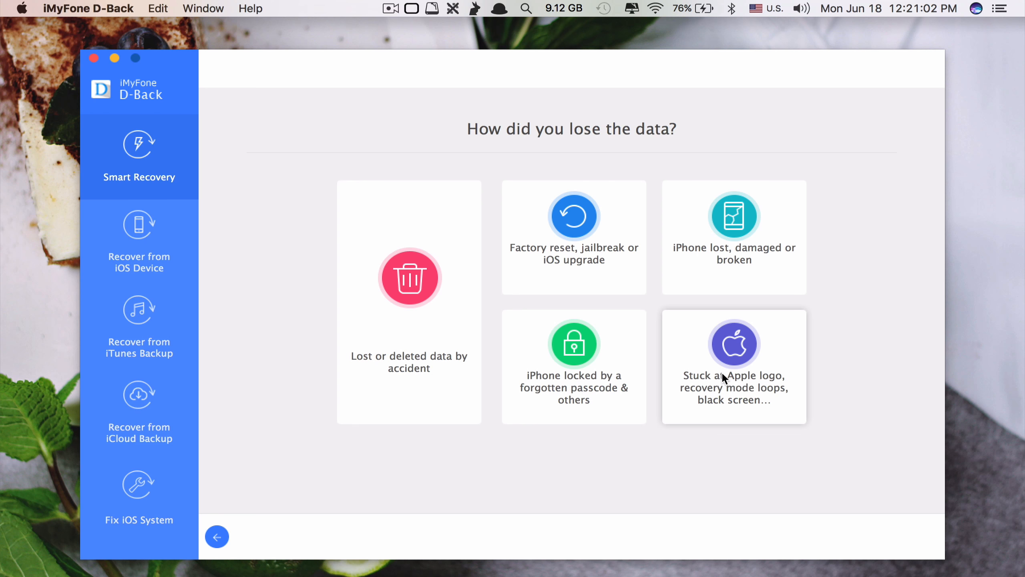
{"action": "mouse_move", "coordinate": [699, 210]}
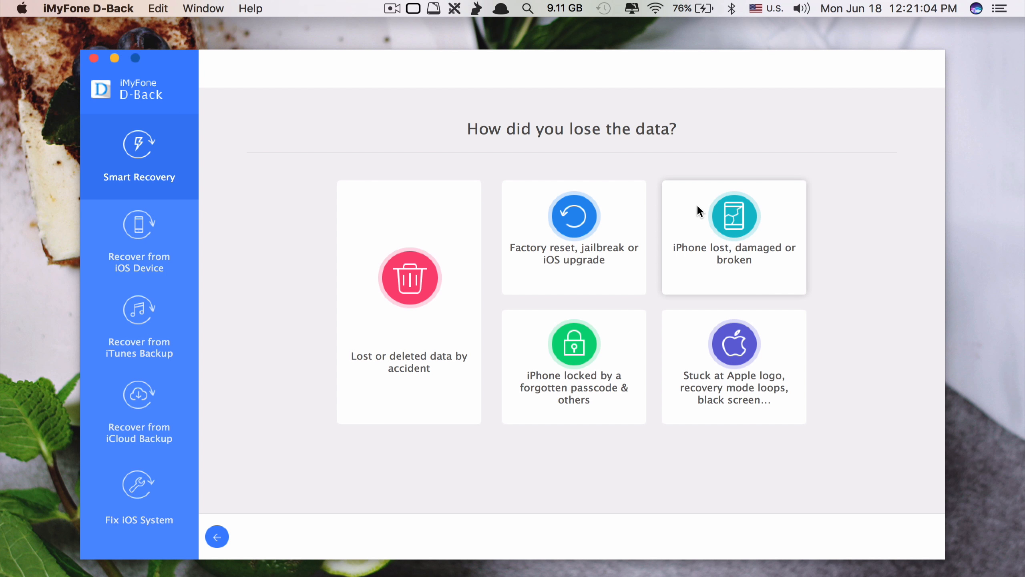
{"action": "mouse_move", "coordinate": [724, 261]}
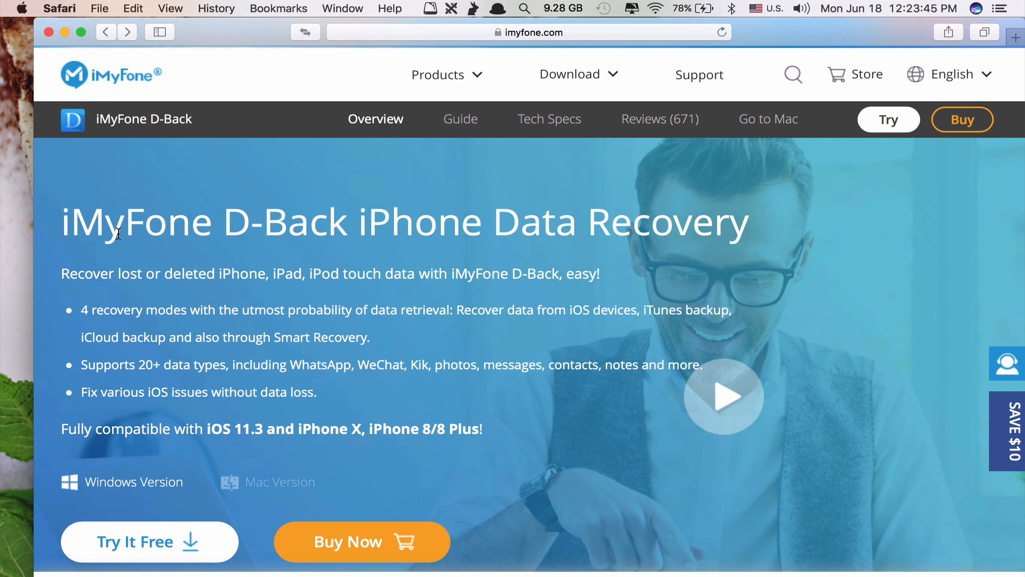
{"action": "mouse_move", "coordinate": [249, 219]}
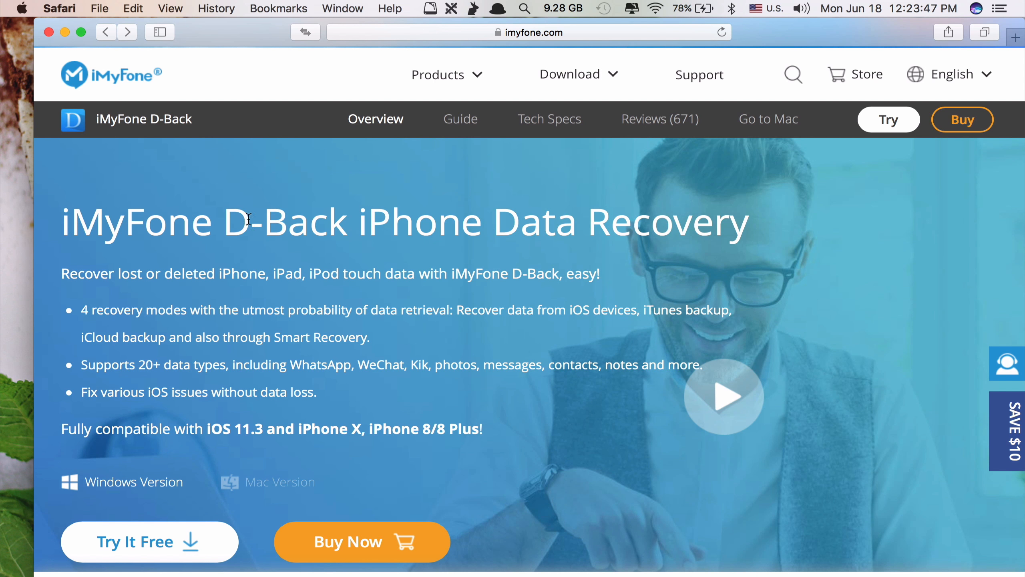
{"action": "mouse_move", "coordinate": [592, 181]}
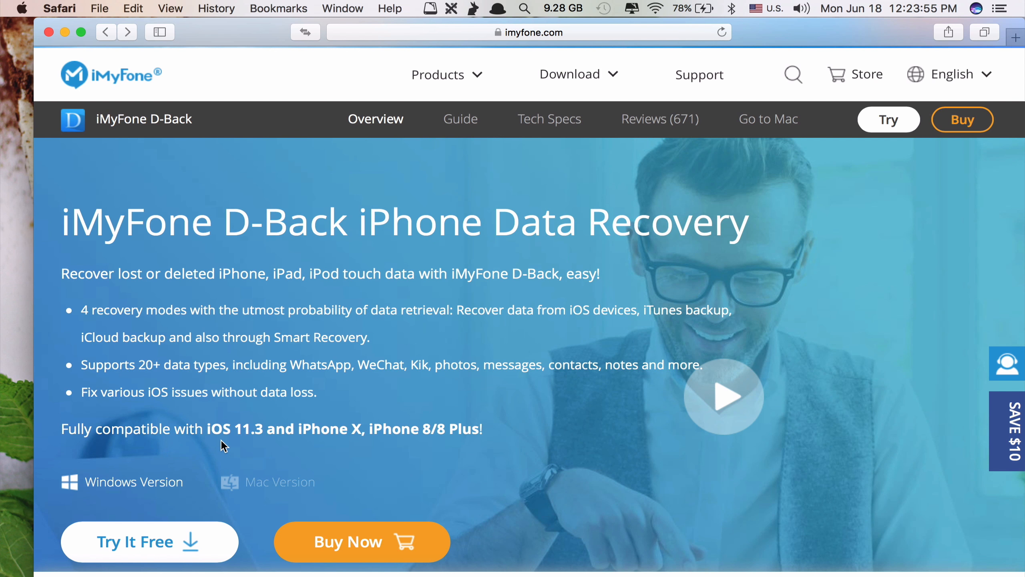
{"action": "mouse_move", "coordinate": [364, 442]}
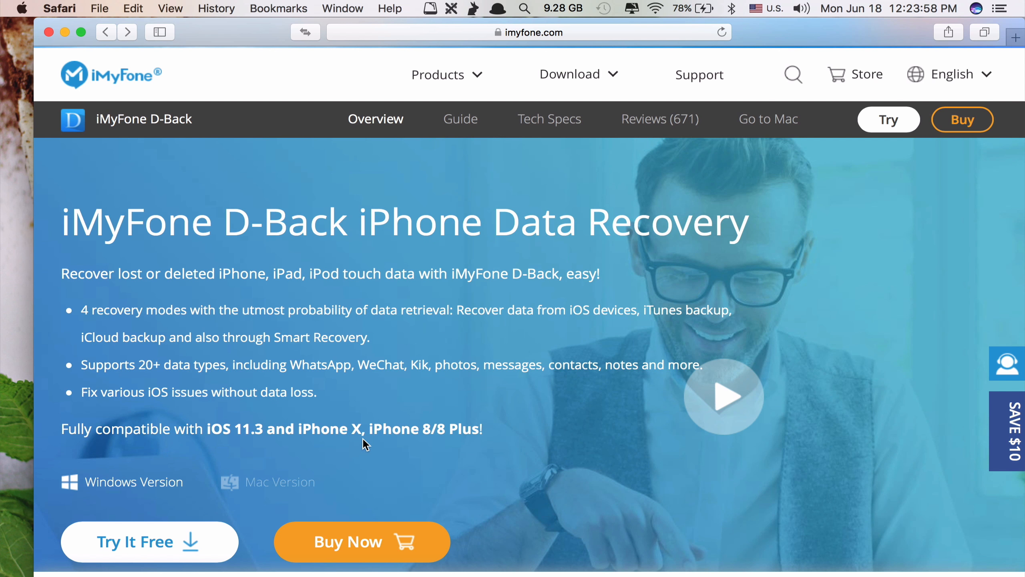
{"action": "mouse_move", "coordinate": [402, 429]}
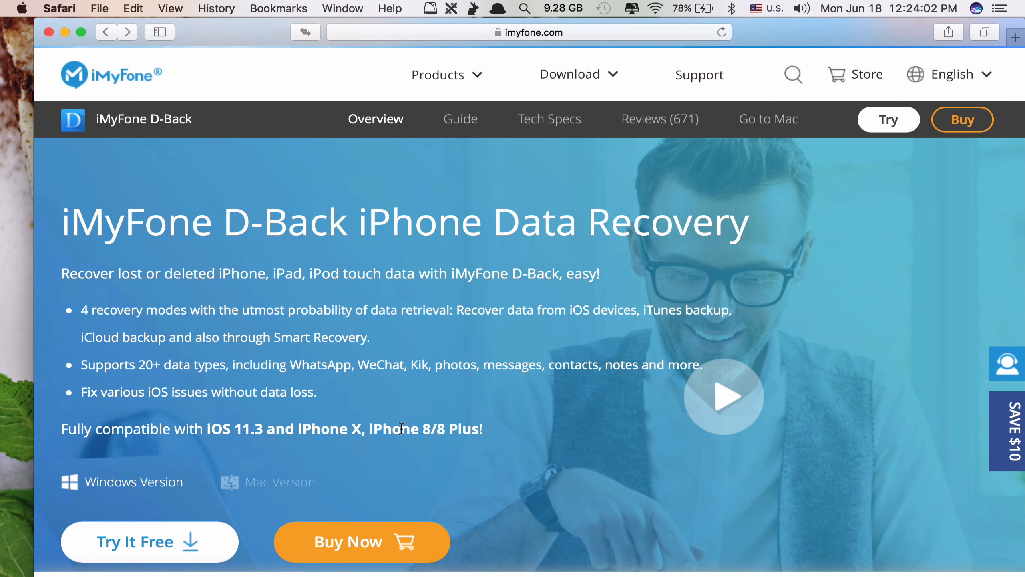
{"action": "mouse_move", "coordinate": [243, 337]}
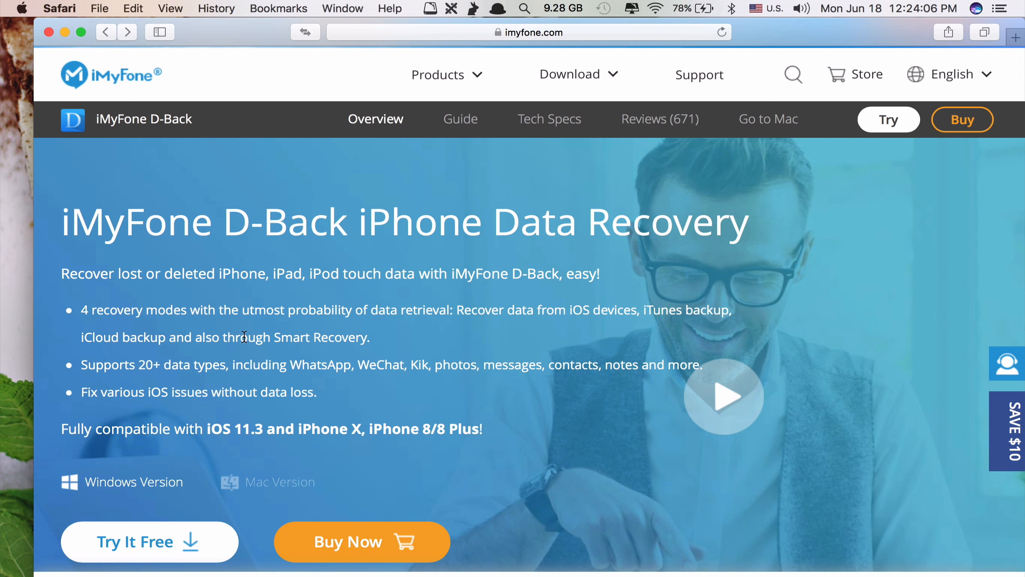
- Load the iMyFone D-Back for Mac product page from the Windows overview page
{"action": "left_click", "coordinate": [279, 482]}
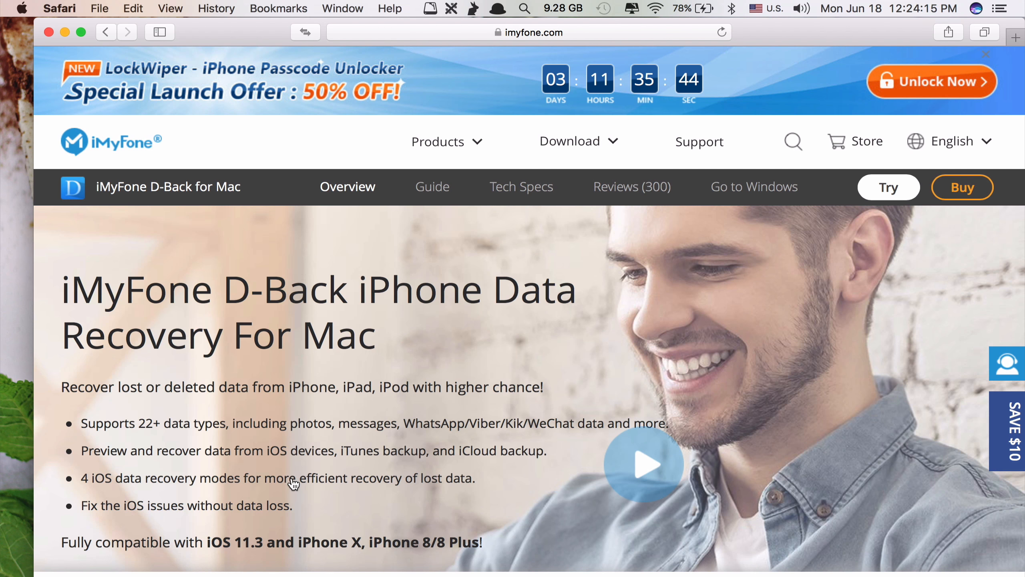
- View the D-Back for Mac purchase page with its four license prices, then the iMyFone Facebook page
{"action": "scroll", "scroll_direction": "down", "scroll_amount": 3}
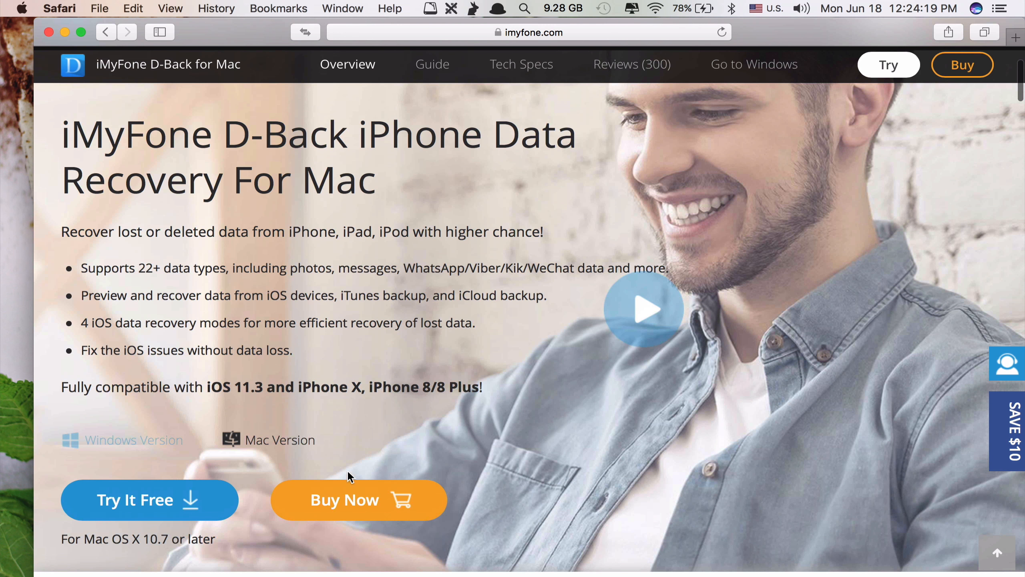
{"action": "left_click", "coordinate": [358, 500]}
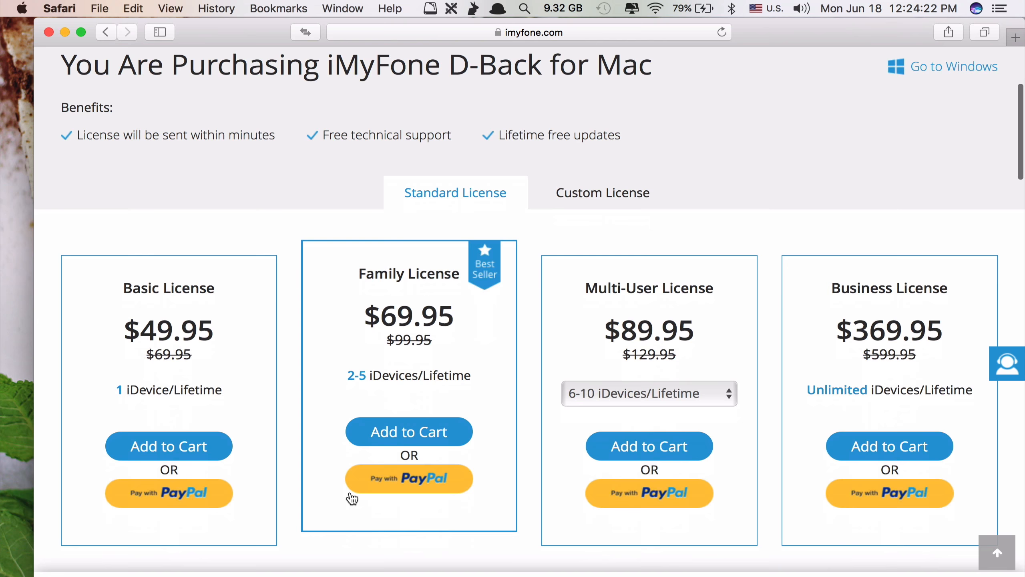
{"action": "scroll", "scroll_direction": "down", "scroll_amount": 3}
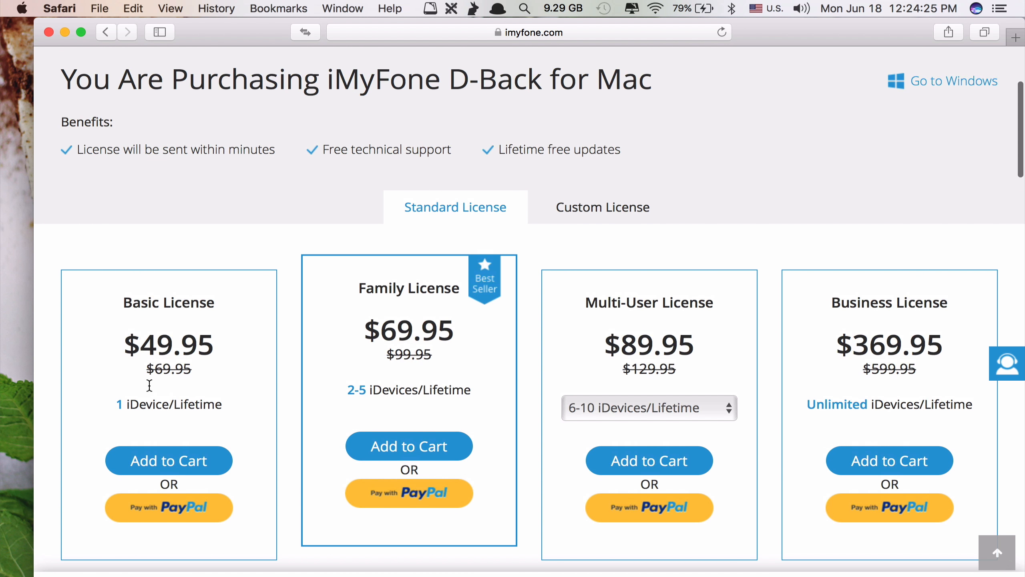
{"action": "mouse_move", "coordinate": [179, 348]}
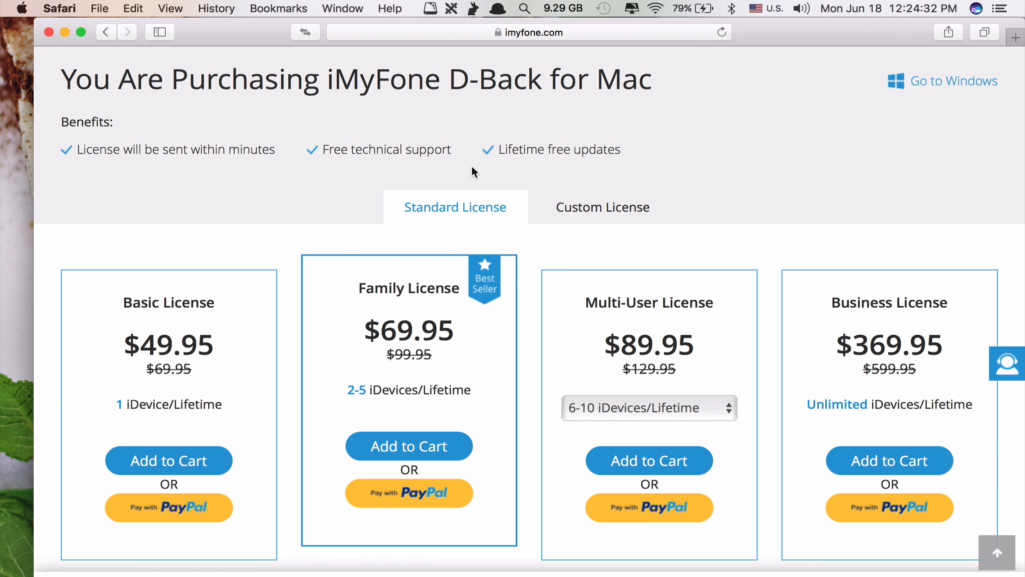
{"action": "mouse_move", "coordinate": [459, 166]}
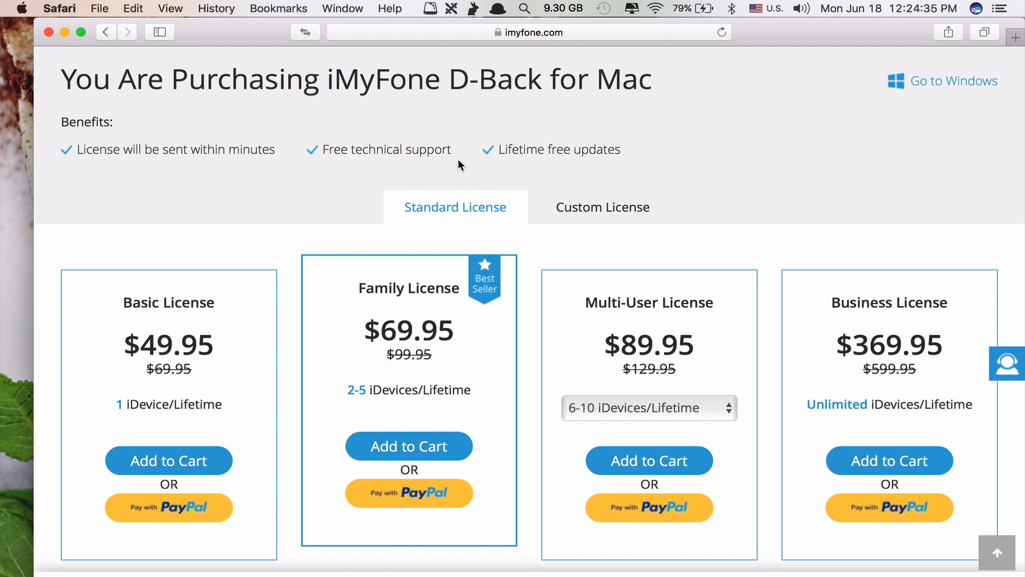
{"action": "mouse_move", "coordinate": [498, 145]}
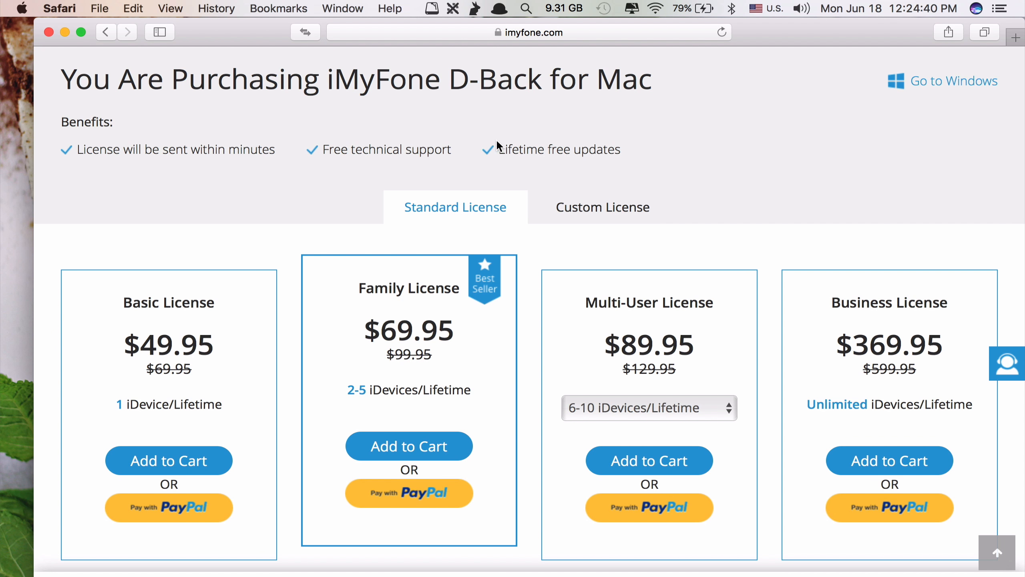
{"action": "mouse_move", "coordinate": [410, 310]}
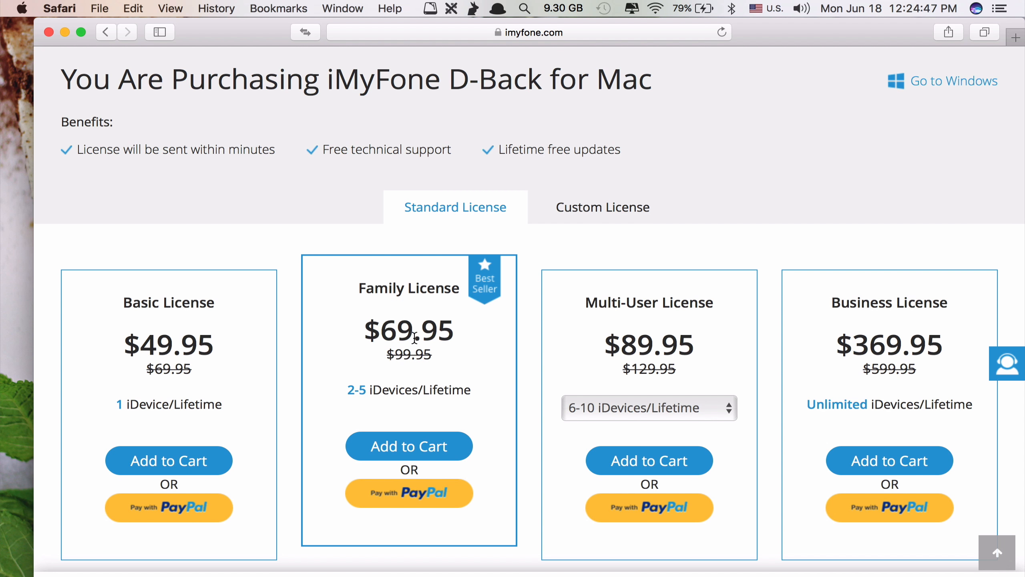
{"action": "mouse_move", "coordinate": [432, 408]}
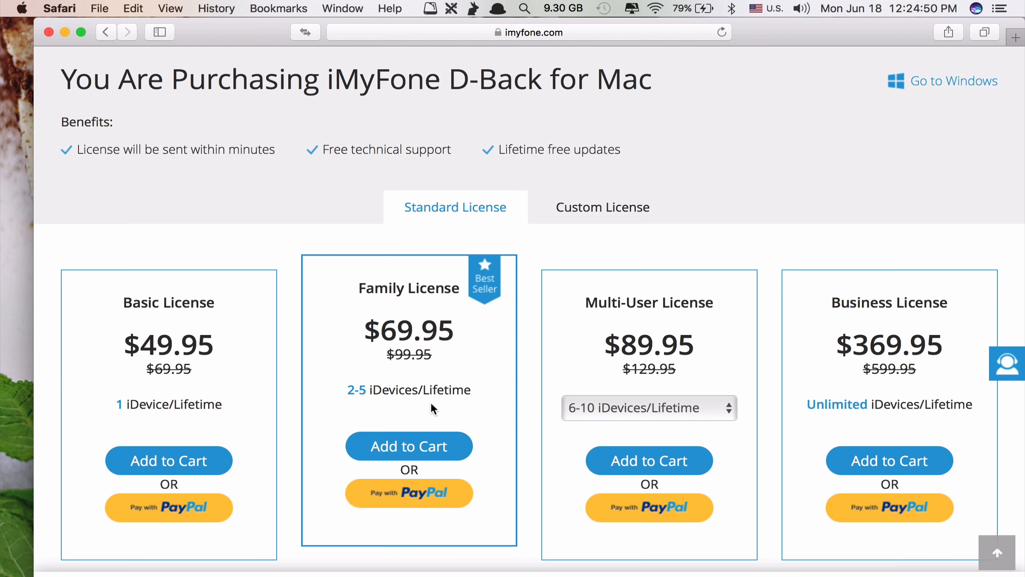
{"action": "mouse_move", "coordinate": [418, 375]}
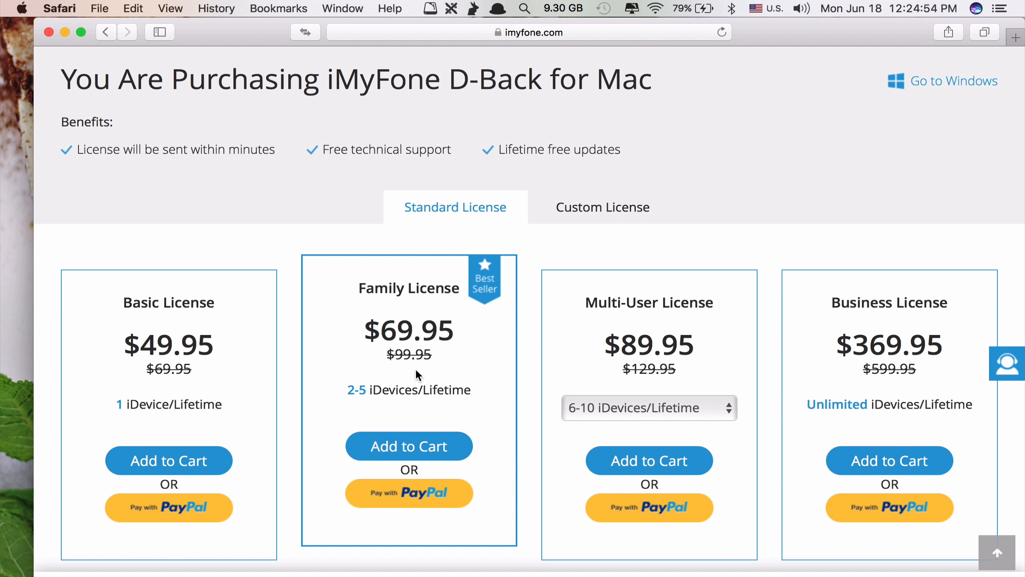
{"action": "scroll", "scroll_direction": "down", "scroll_amount": 3}
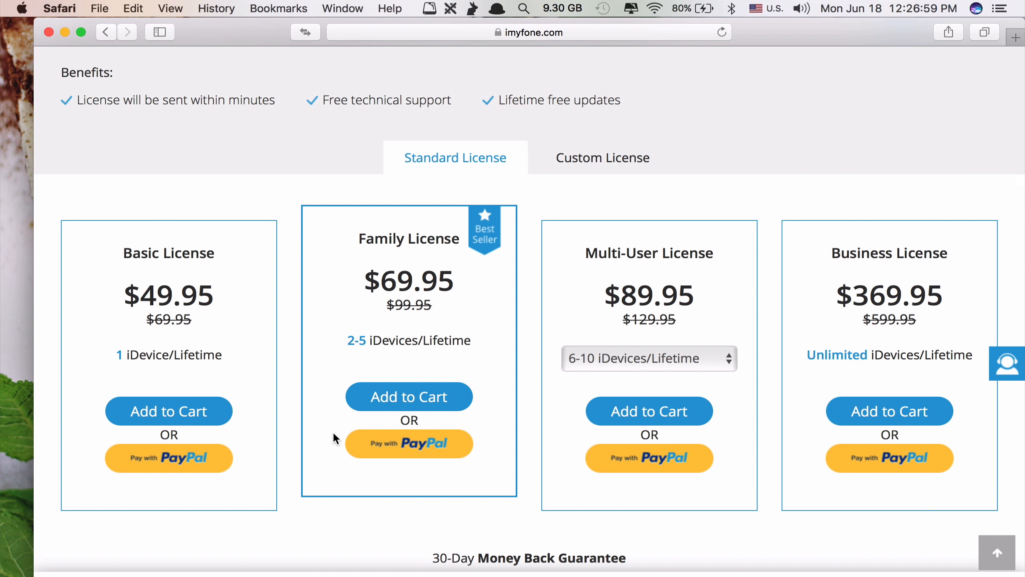
{"action": "mouse_move", "coordinate": [545, 545]}
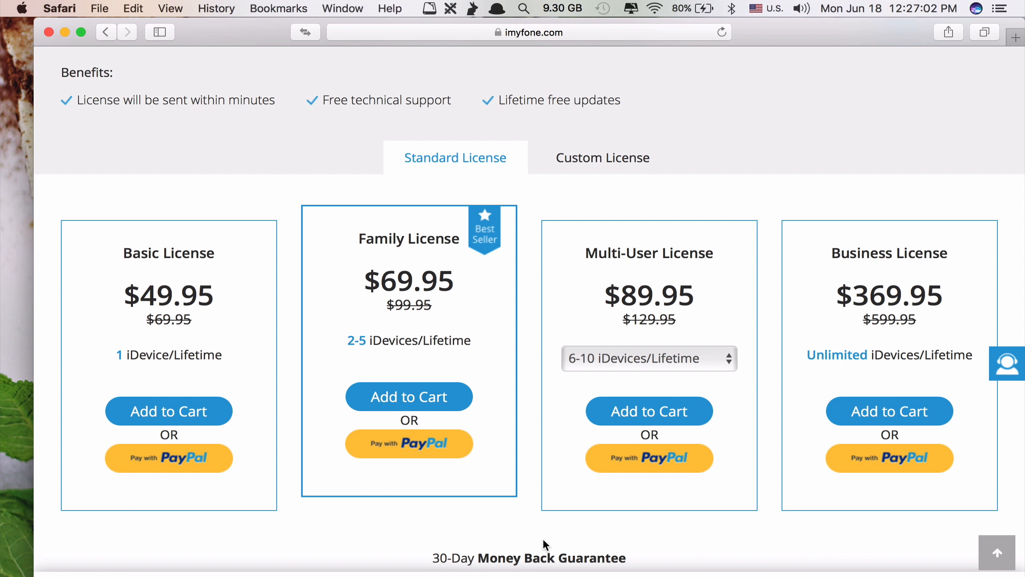
{"action": "mouse_move", "coordinate": [522, 495]}
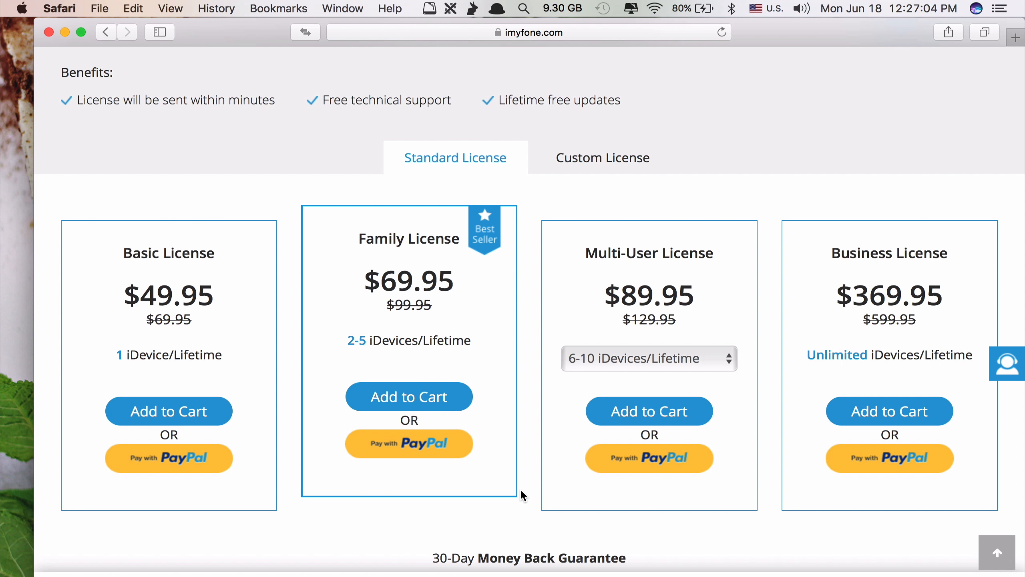
{"action": "mouse_move", "coordinate": [298, 310]}
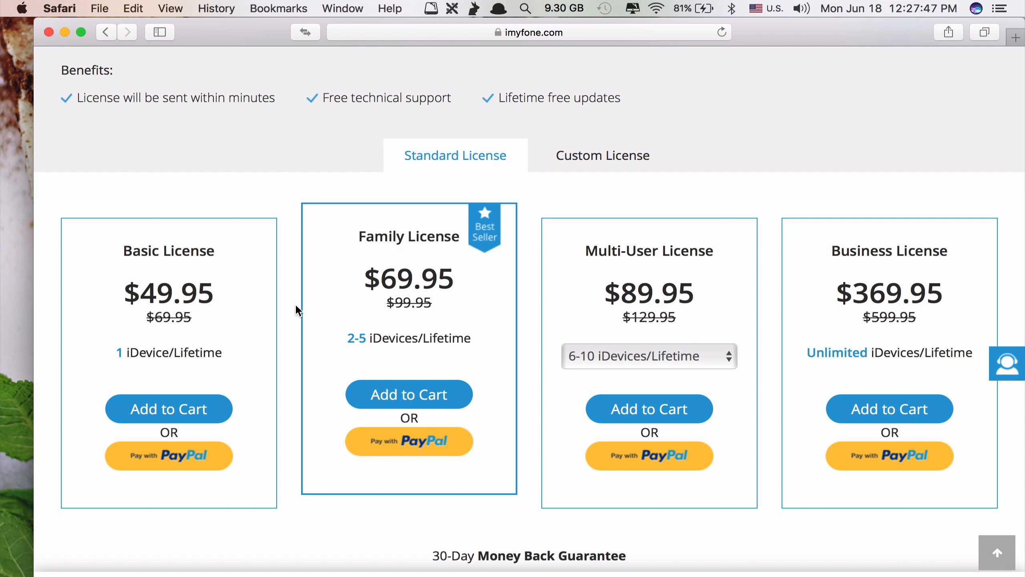
{"action": "left_click", "coordinate": [896, 25]}
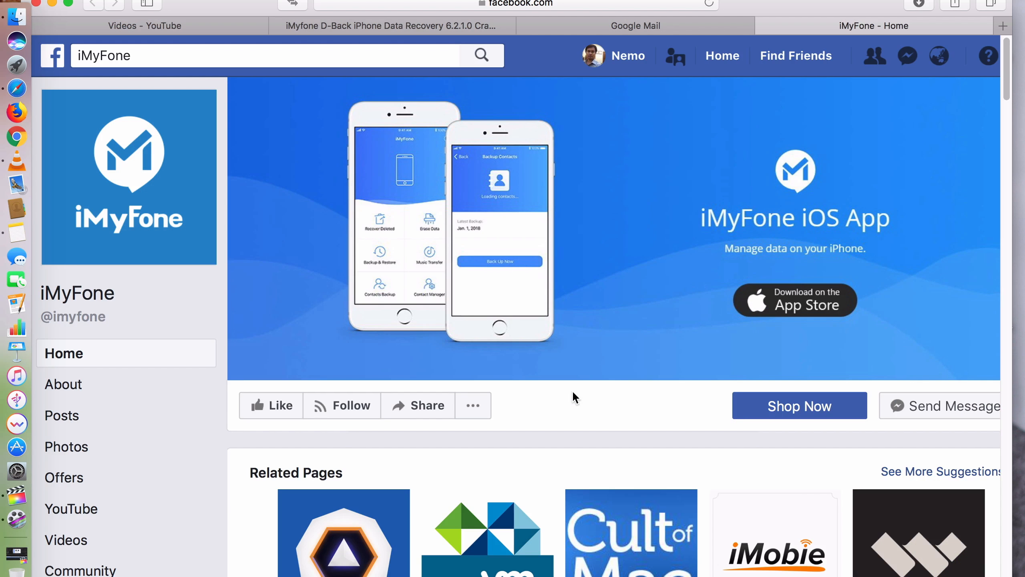
- Leave the iMyFone Facebook page and return to D-Back's Smart Recovery screen
{"action": "left_click", "coordinate": [274, 405]}
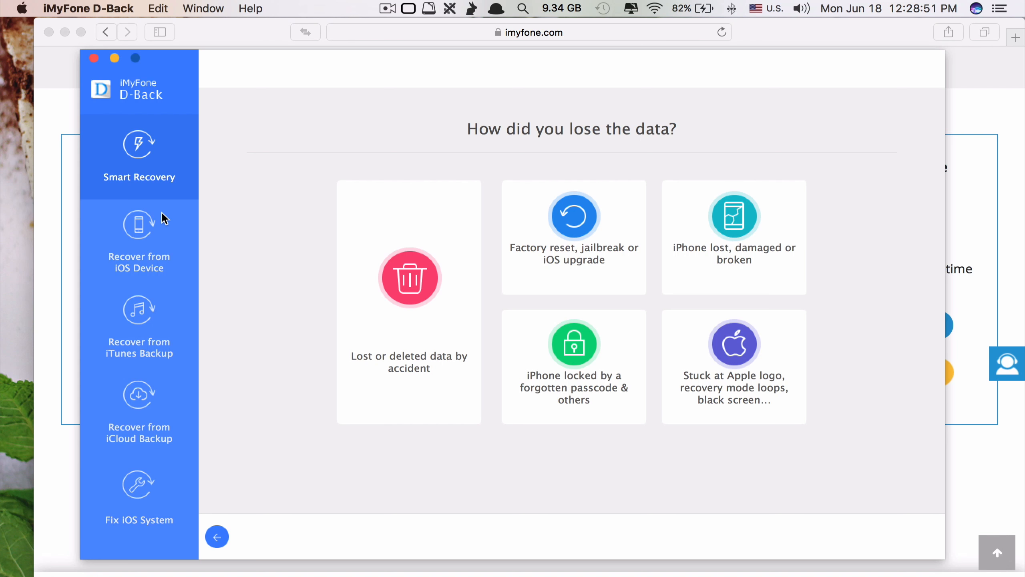
{"action": "mouse_move", "coordinate": [229, 205]}
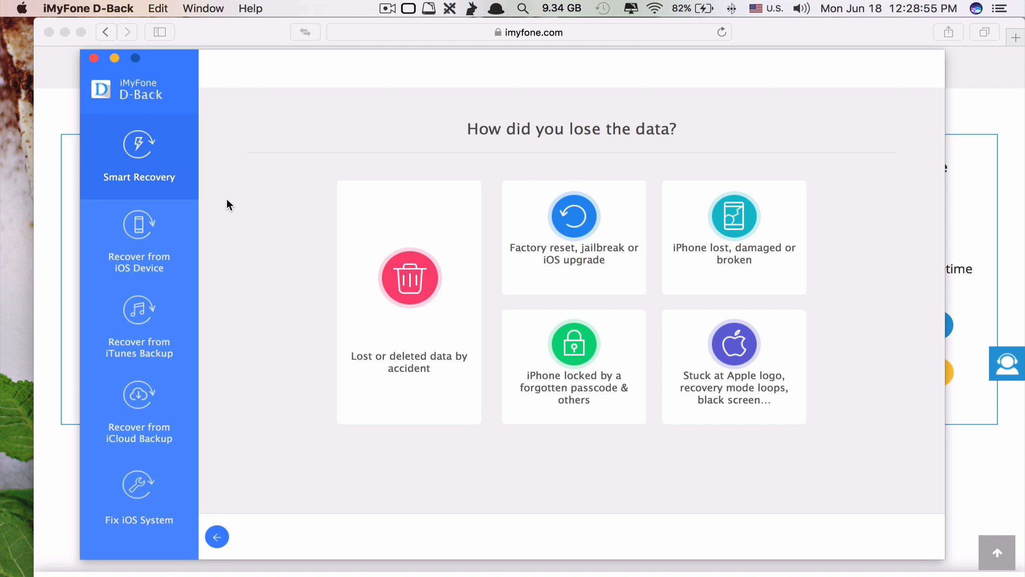
{"action": "mouse_move", "coordinate": [235, 216]}
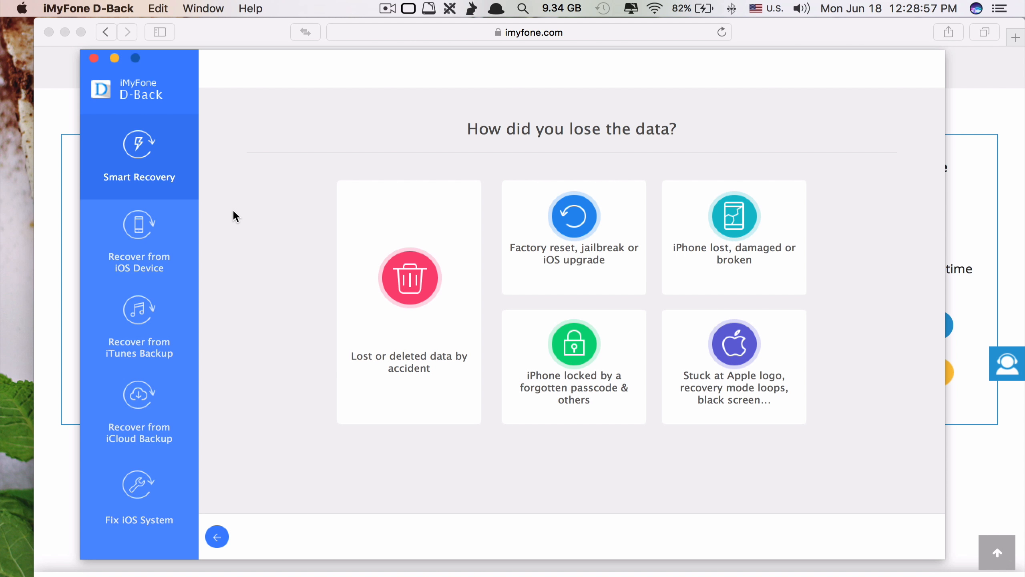
{"action": "mouse_move", "coordinate": [239, 255]}
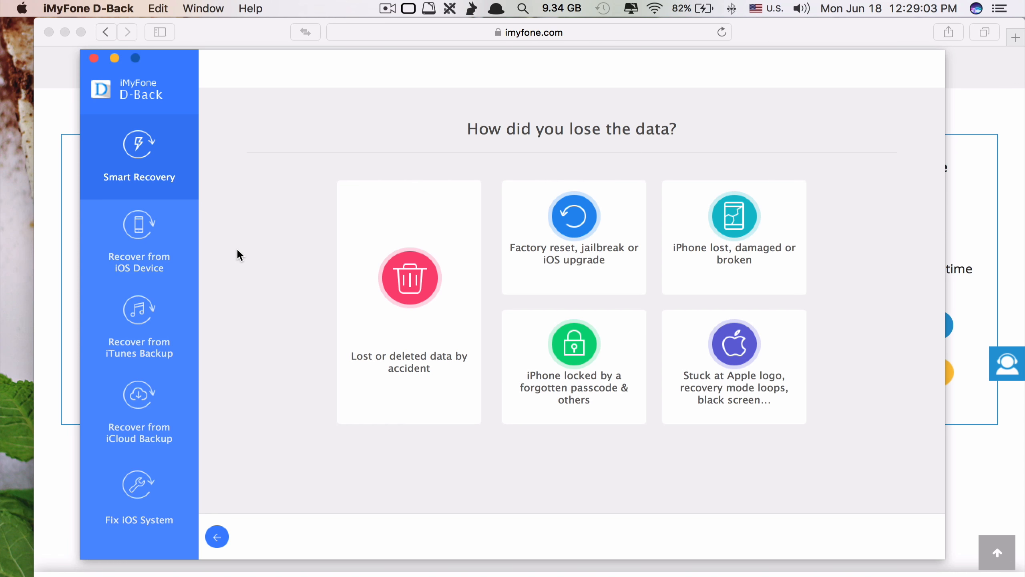
{"action": "mouse_move", "coordinate": [129, 247]}
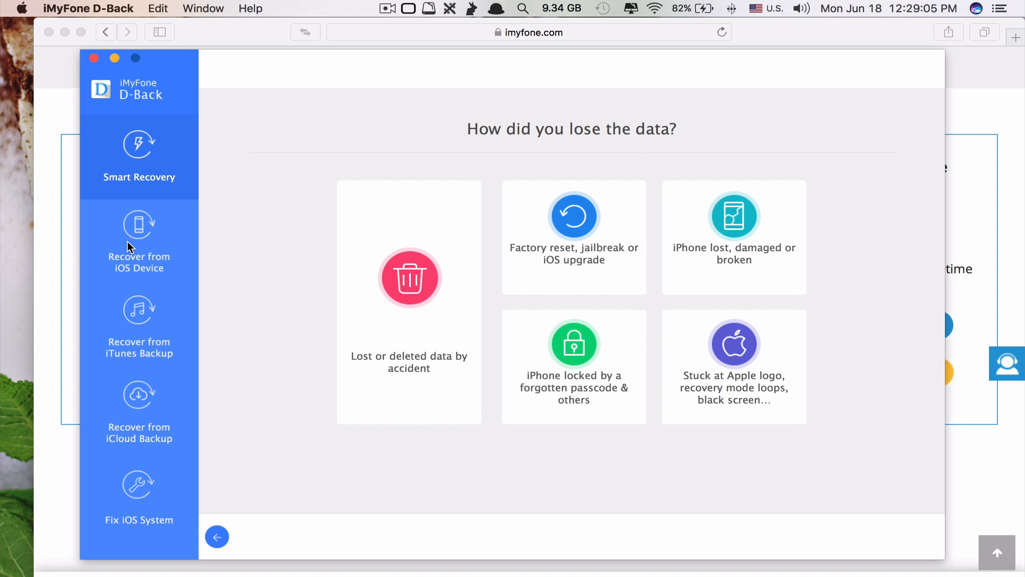
- Choose Recover from iOS Device, detect the connected iPhone 6s and continue to data types
{"action": "left_click", "coordinate": [139, 242]}
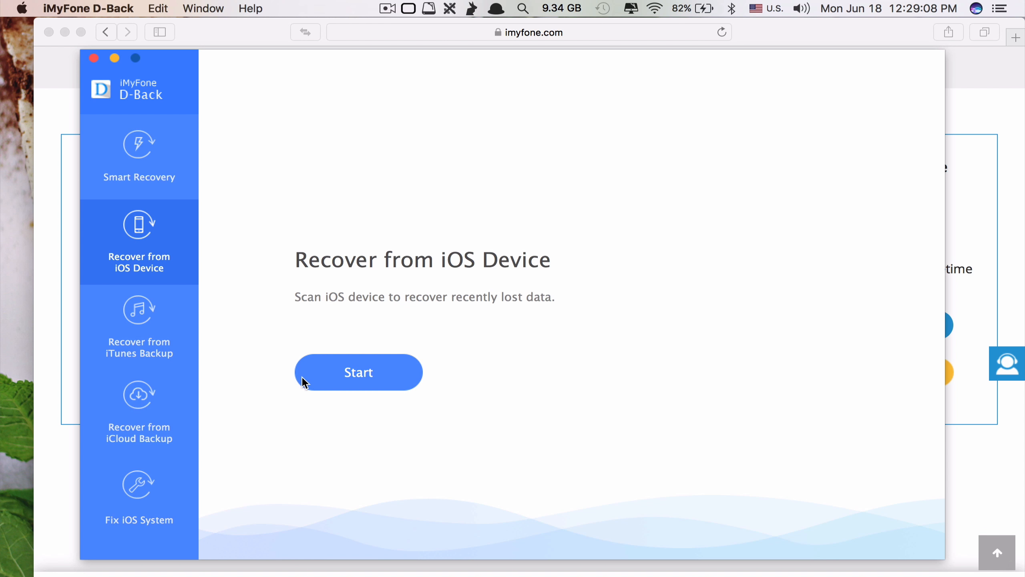
{"action": "left_click", "coordinate": [358, 372]}
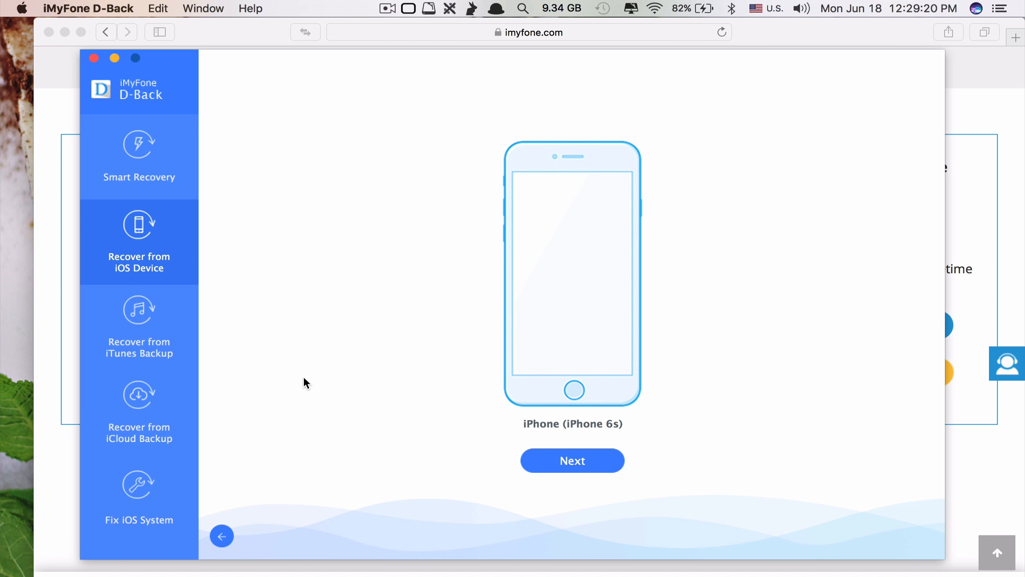
{"action": "mouse_move", "coordinate": [438, 368]}
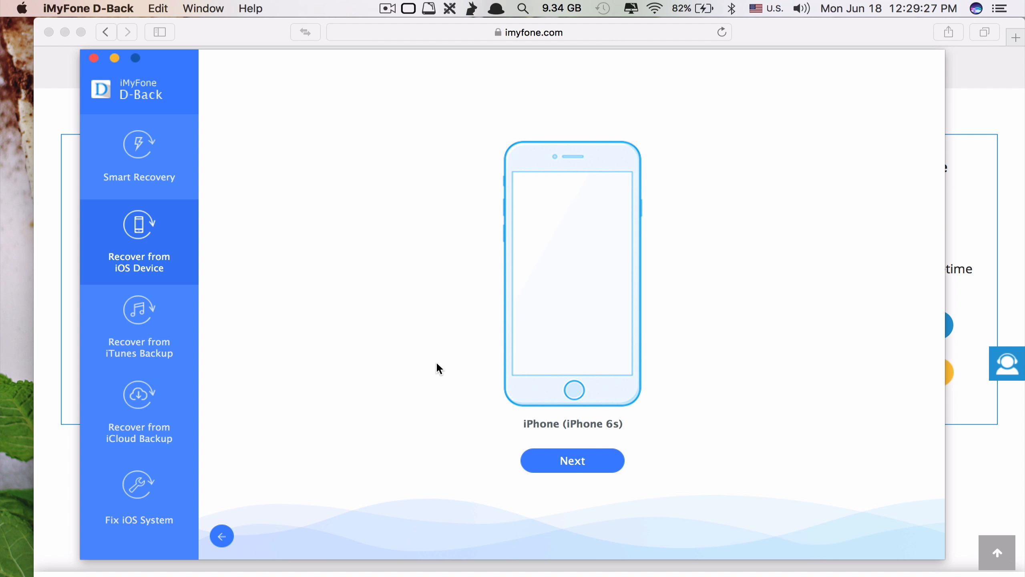
{"action": "left_click", "coordinate": [571, 459]}
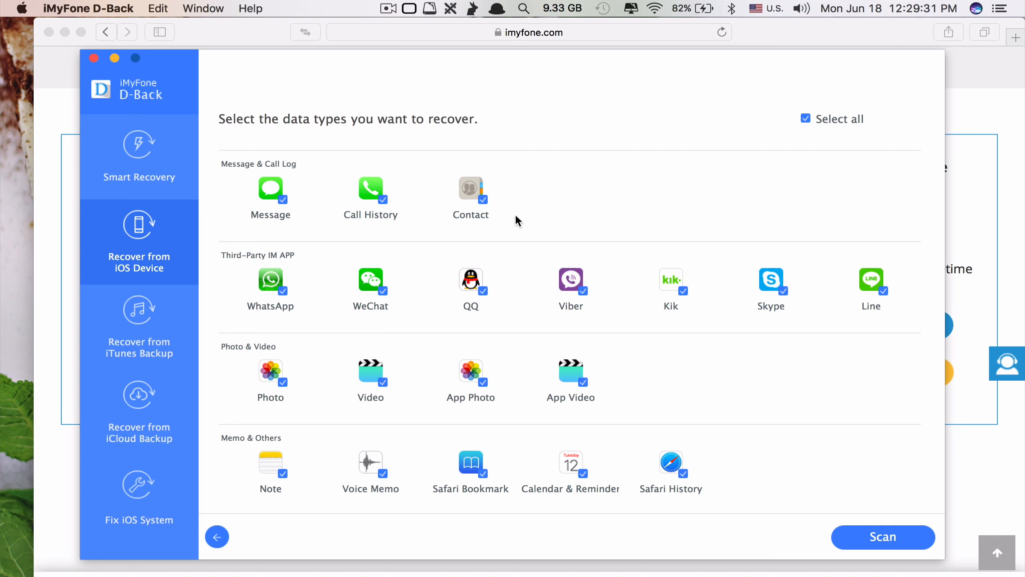
{"action": "mouse_move", "coordinate": [392, 202]}
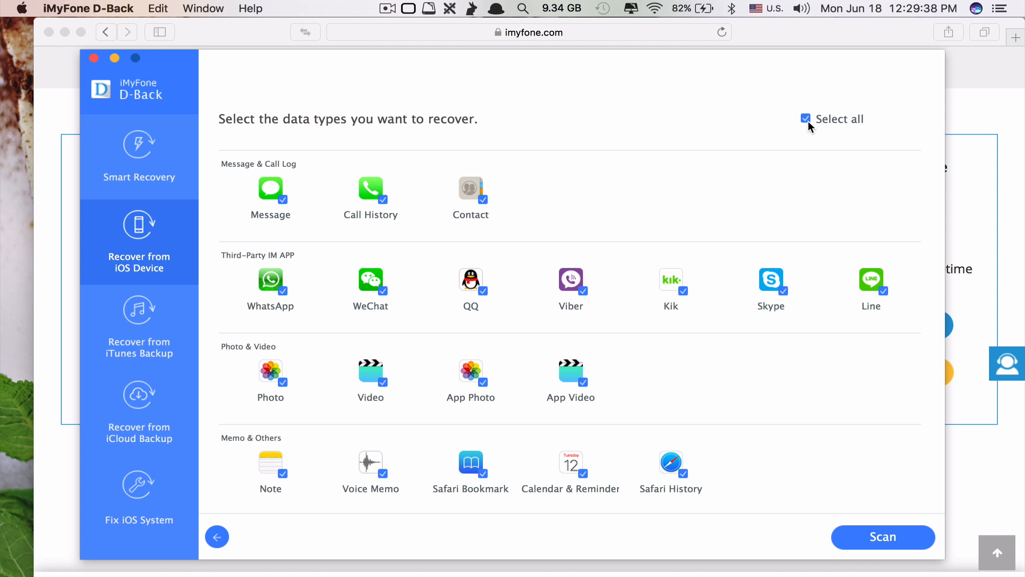
{"action": "mouse_move", "coordinate": [768, 195]}
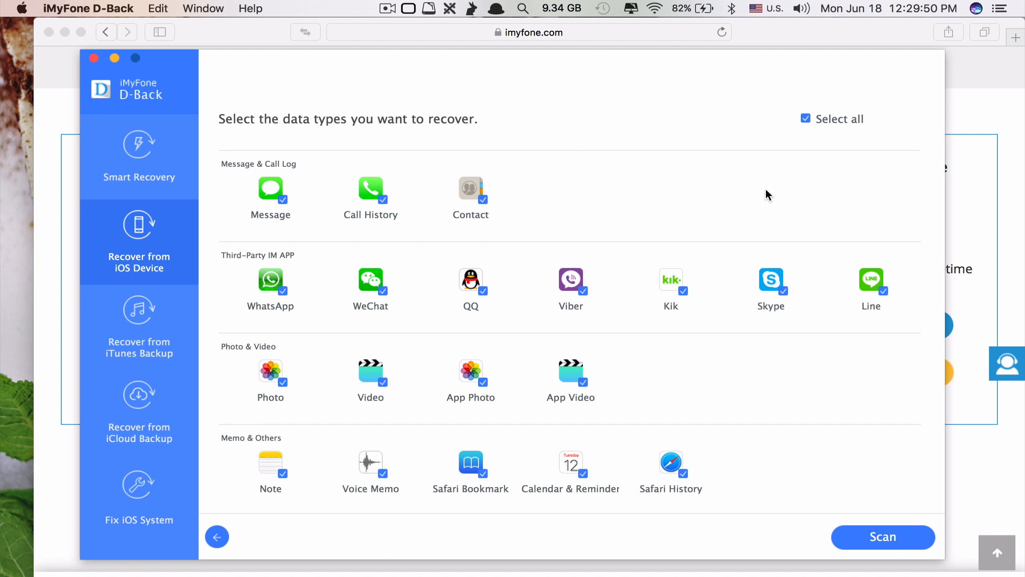
- Limit recovery to Contact only and scan the iPhone, listing 269 recoverable contacts
{"action": "left_click", "coordinate": [806, 118]}
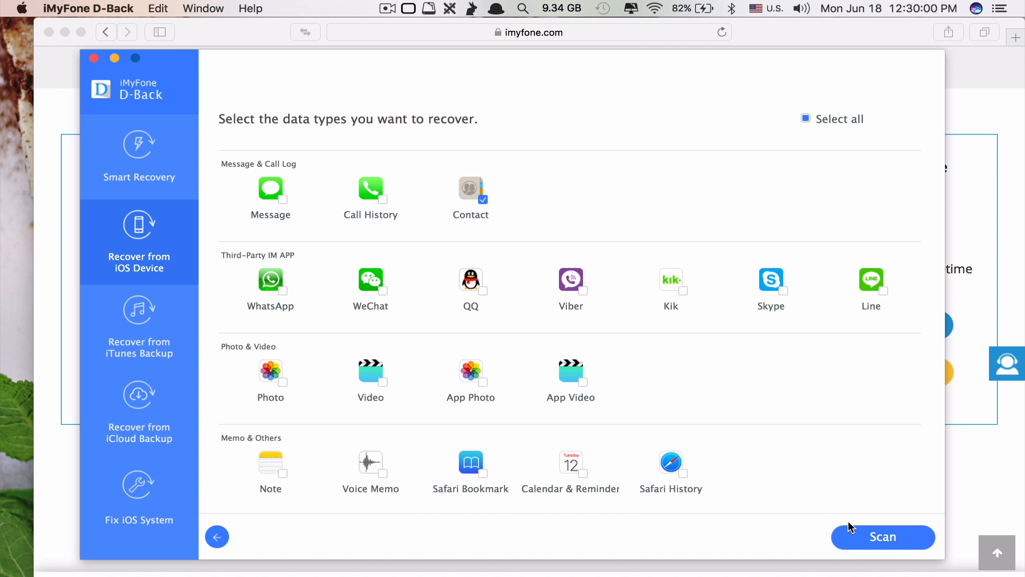
{"action": "mouse_move", "coordinate": [828, 526]}
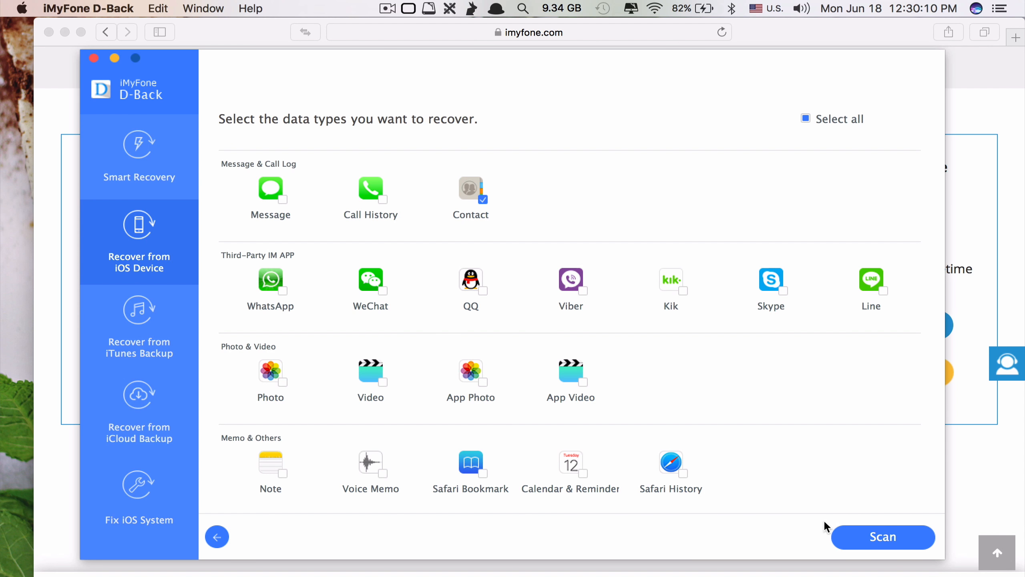
{"action": "mouse_move", "coordinate": [851, 485]}
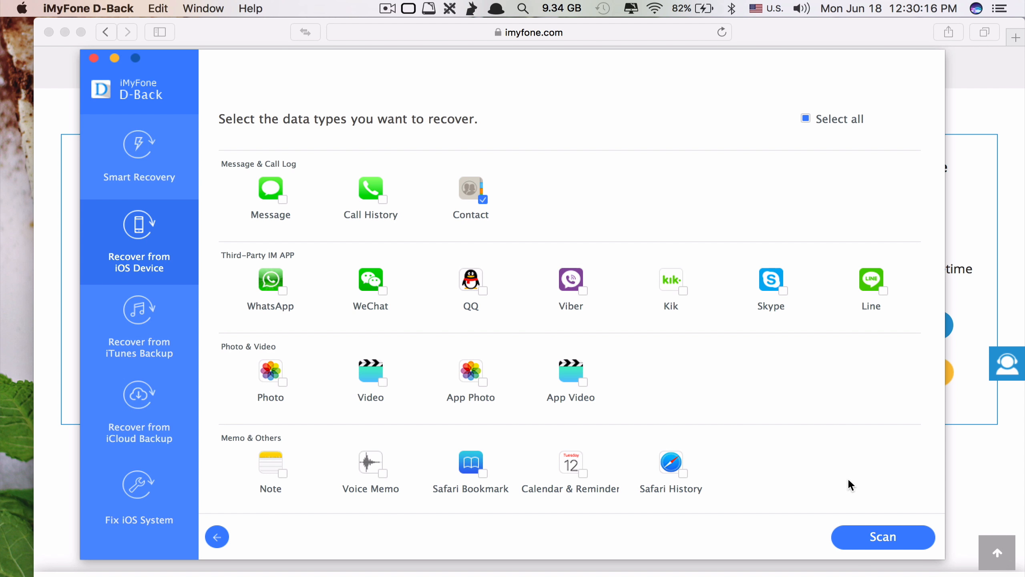
{"action": "left_click", "coordinate": [881, 537]}
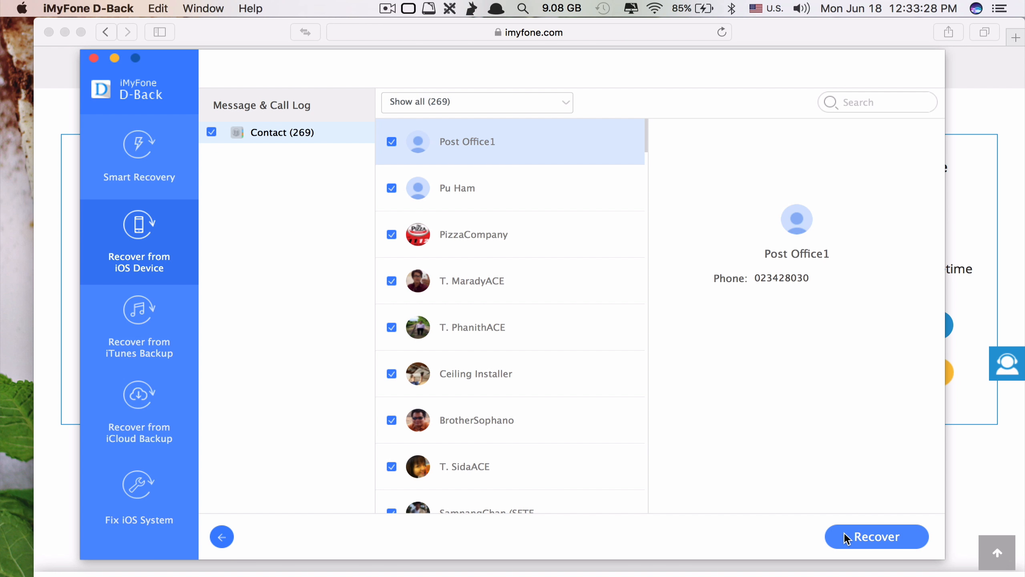
- Browse down the recovered contact list and preview several Unknown entries' details
{"action": "scroll", "scroll_direction": "down", "scroll_amount": 3}
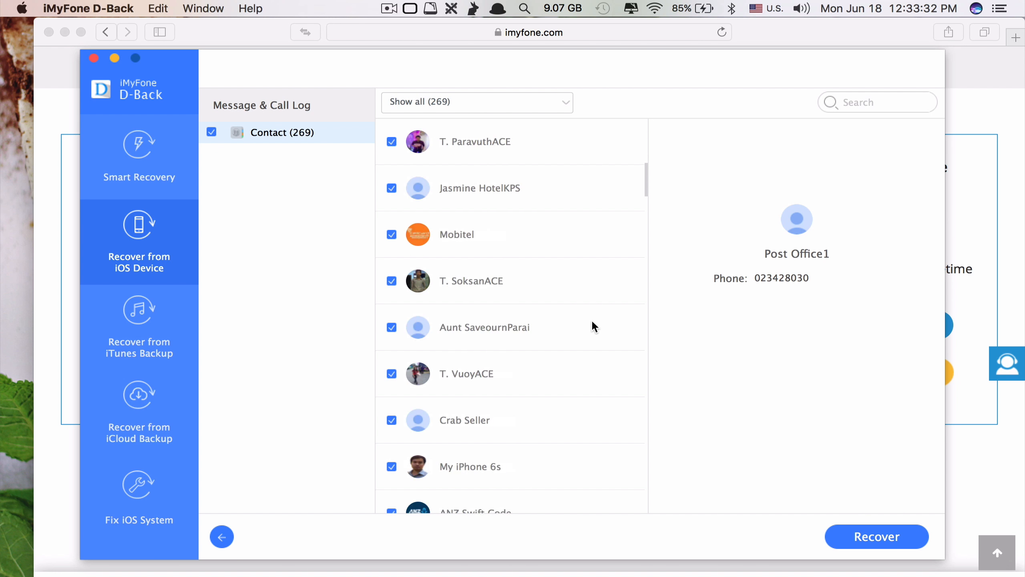
{"action": "scroll", "scroll_direction": "down", "scroll_amount": 3}
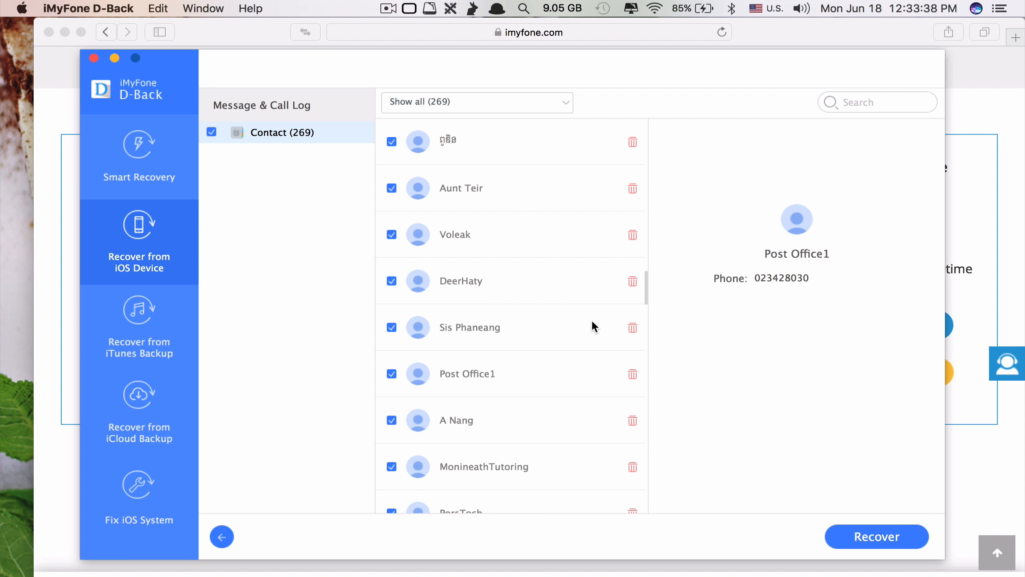
{"action": "scroll", "scroll_direction": "down", "scroll_amount": 3}
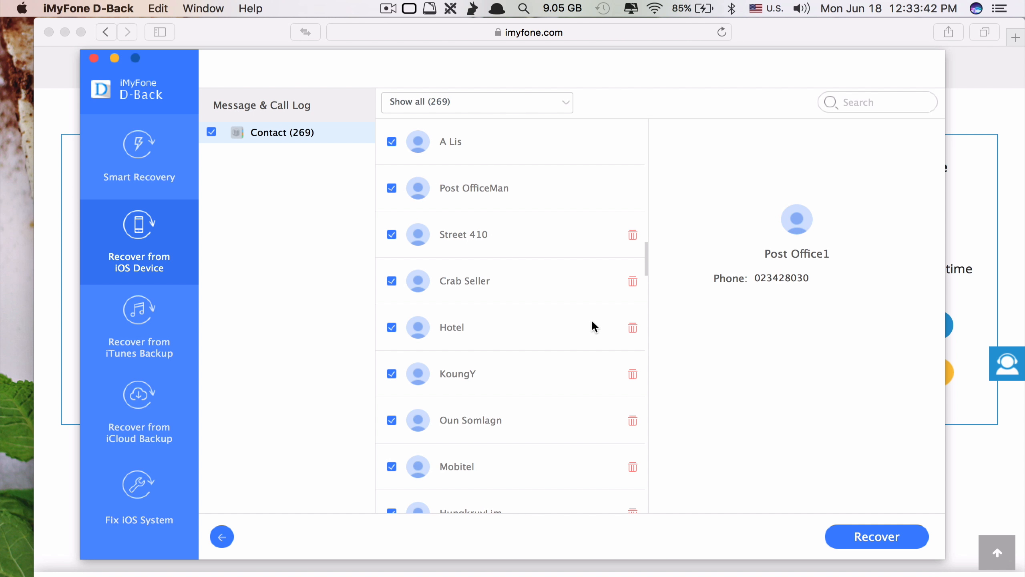
{"action": "scroll", "scroll_direction": "down", "scroll_amount": 3}
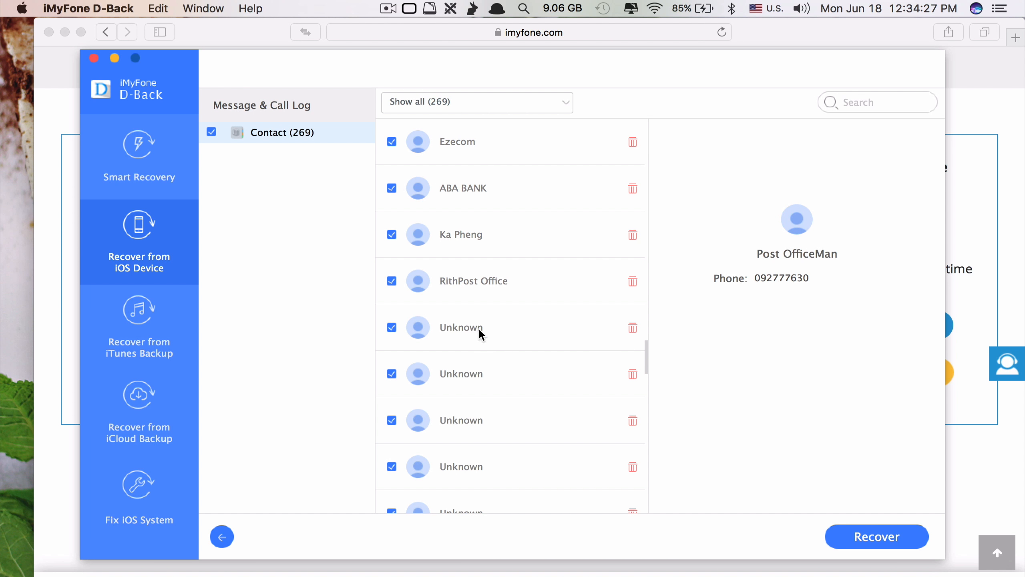
{"action": "left_click", "coordinate": [461, 327]}
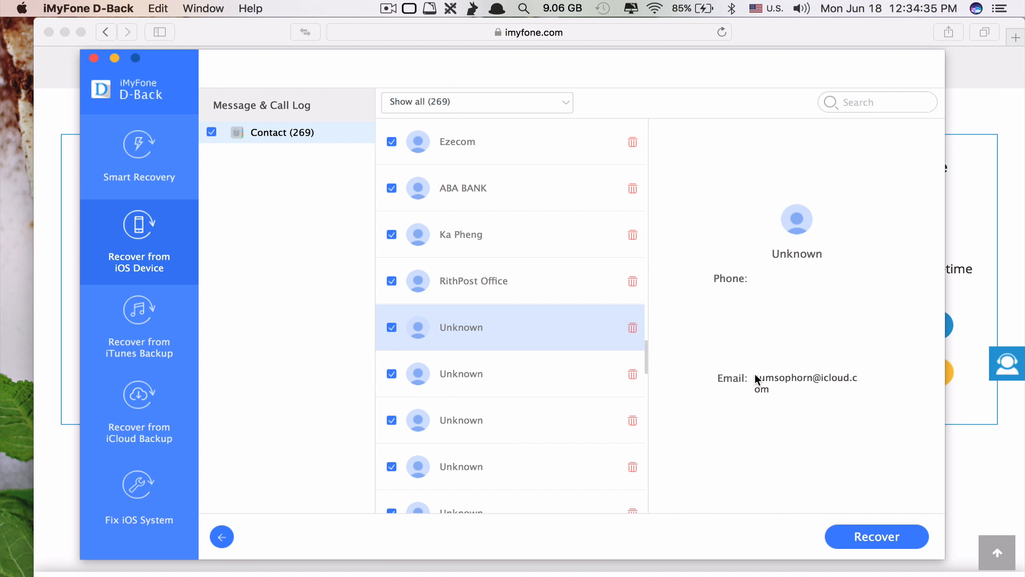
{"action": "mouse_move", "coordinate": [721, 307]}
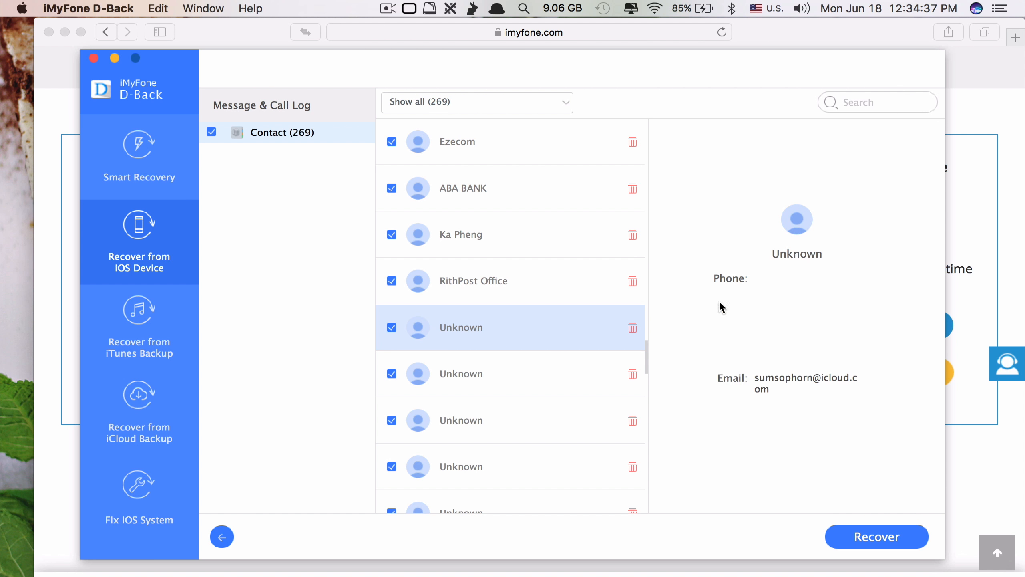
{"action": "left_click", "coordinate": [461, 373]}
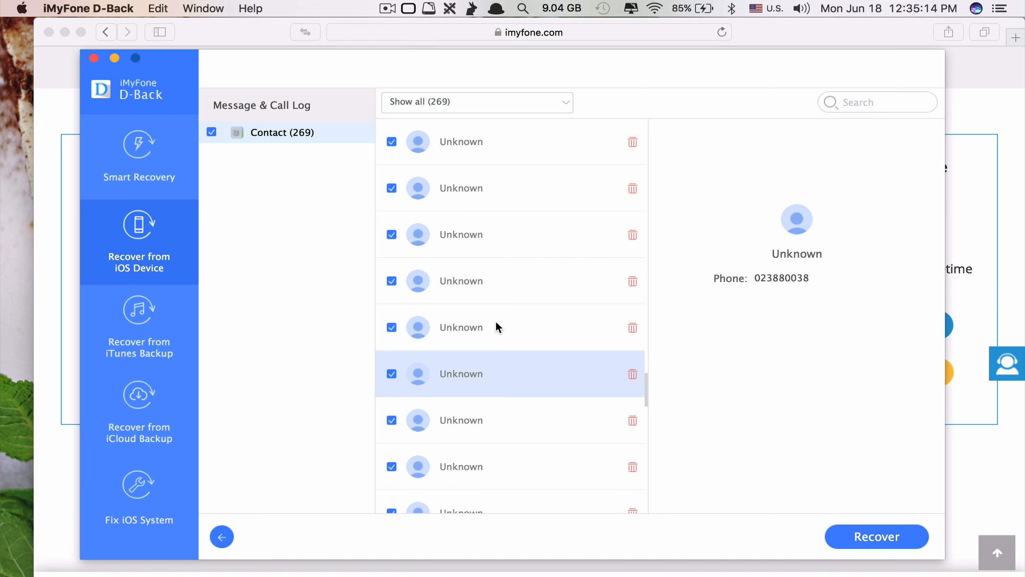
{"action": "left_click", "coordinate": [462, 326]}
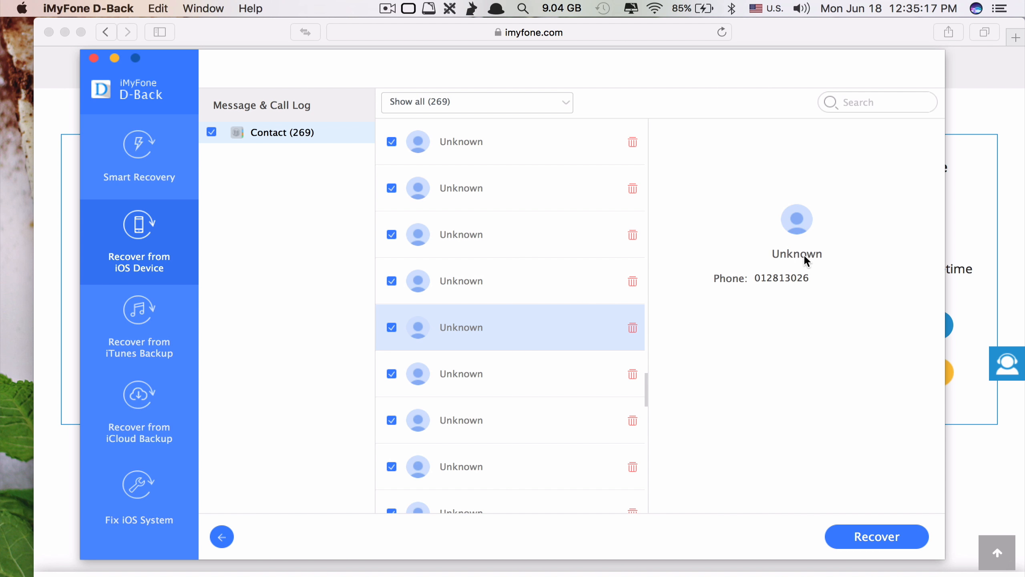
{"action": "mouse_move", "coordinate": [546, 276]}
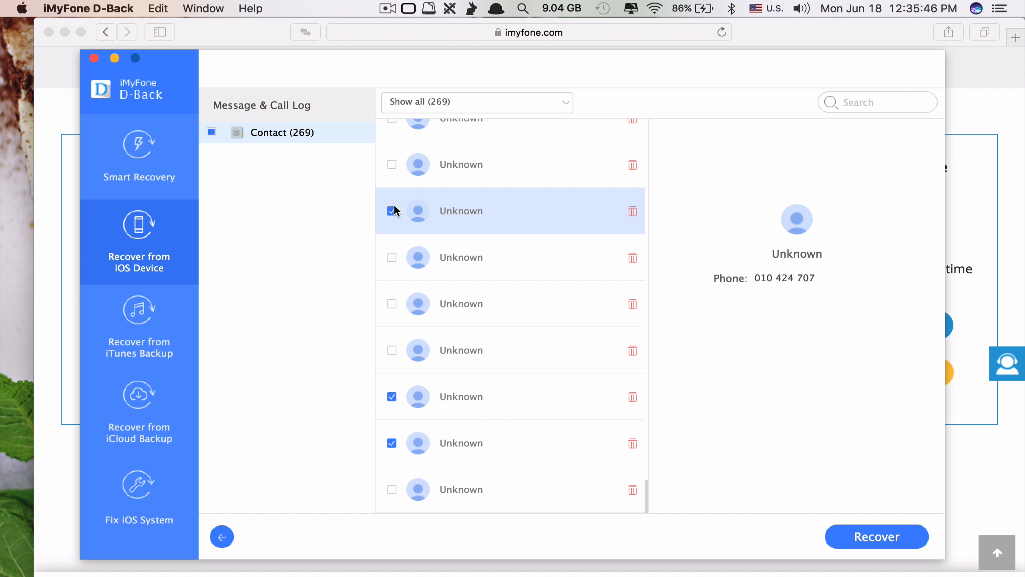
- Recover the ticked contacts to the computer in .CSV format as contact.csv
{"action": "left_click", "coordinate": [876, 536]}
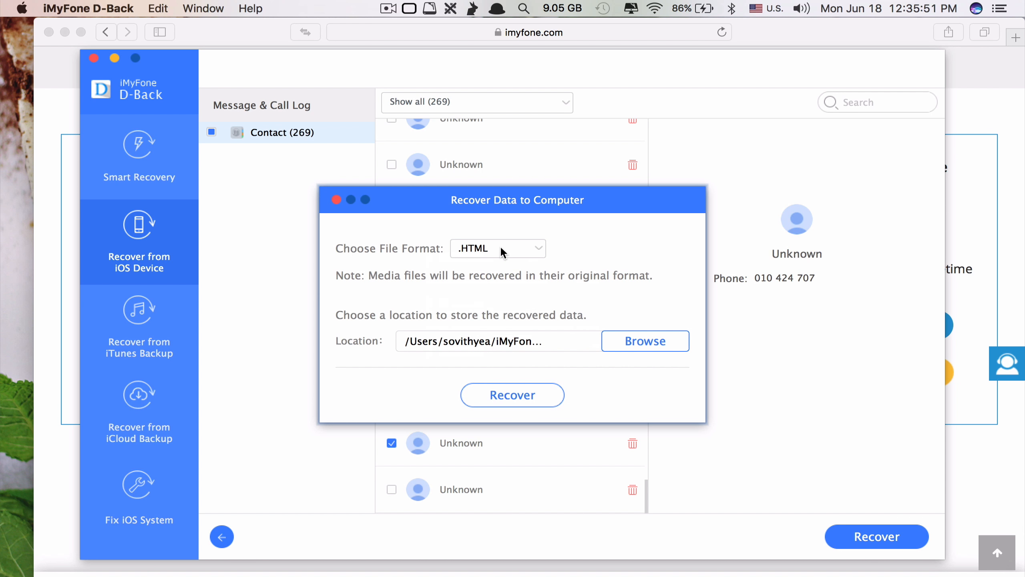
{"action": "left_click", "coordinate": [497, 248]}
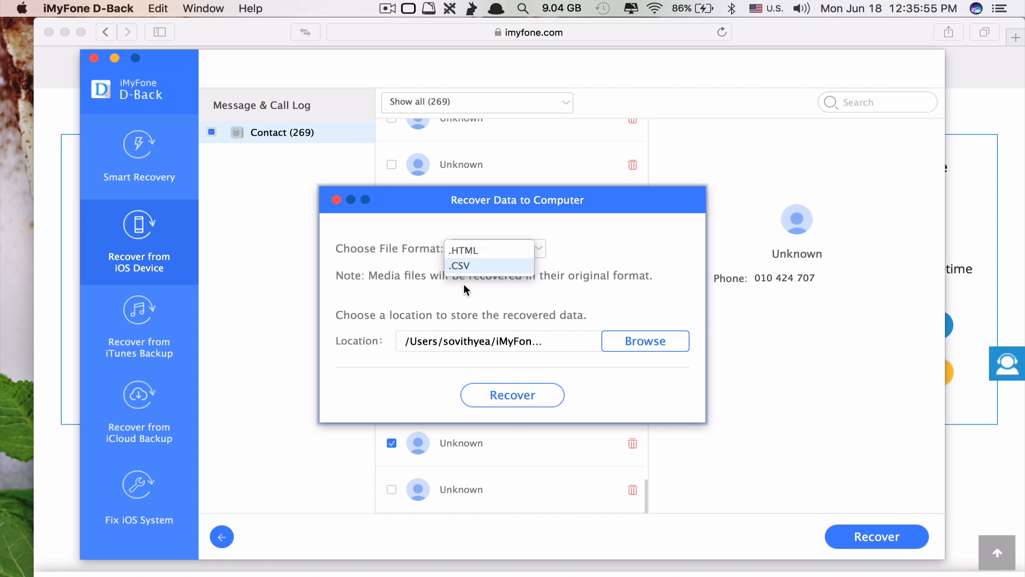
{"action": "mouse_move", "coordinate": [477, 273]}
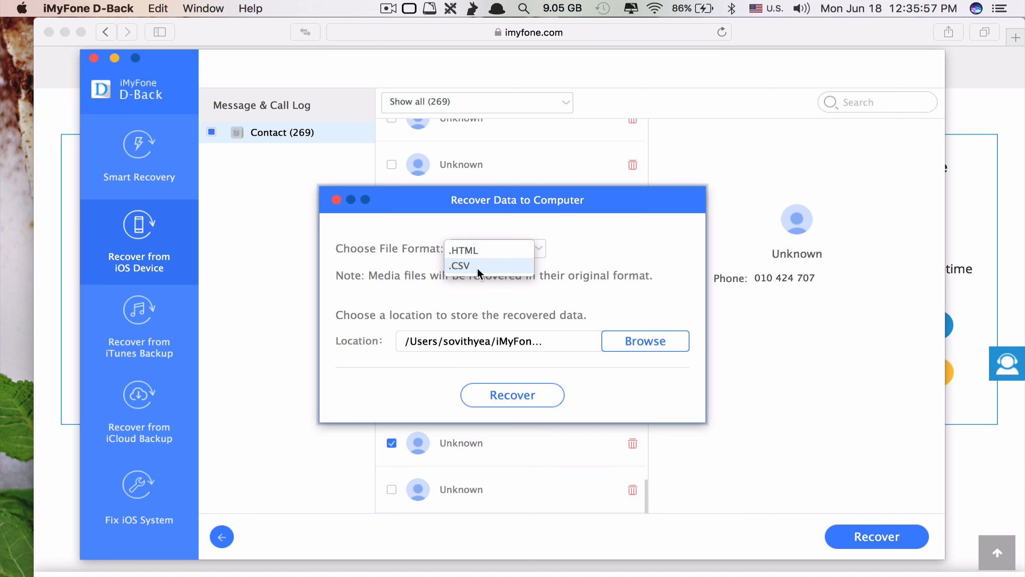
{"action": "left_click", "coordinate": [464, 265]}
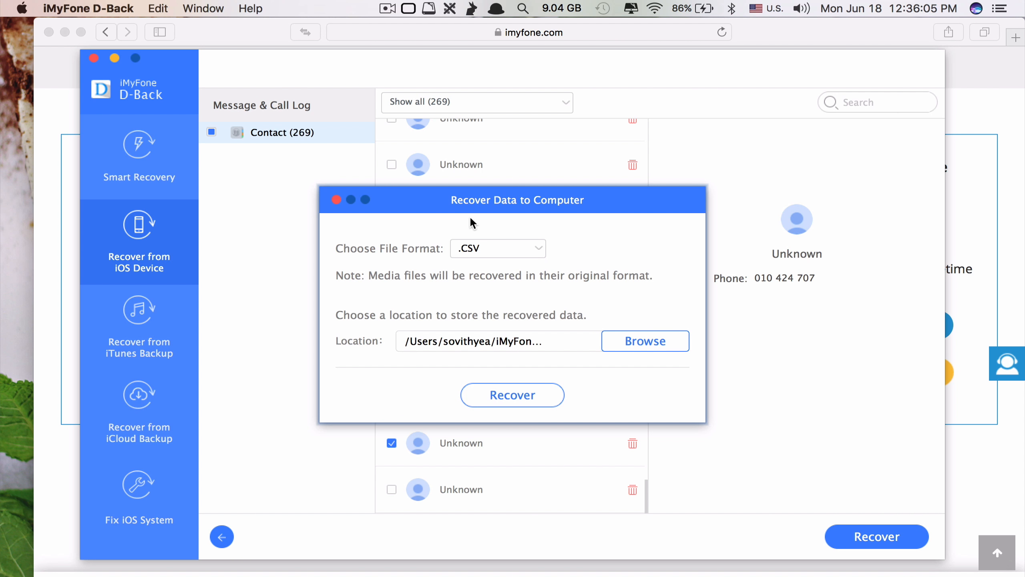
{"action": "mouse_move", "coordinate": [583, 241]}
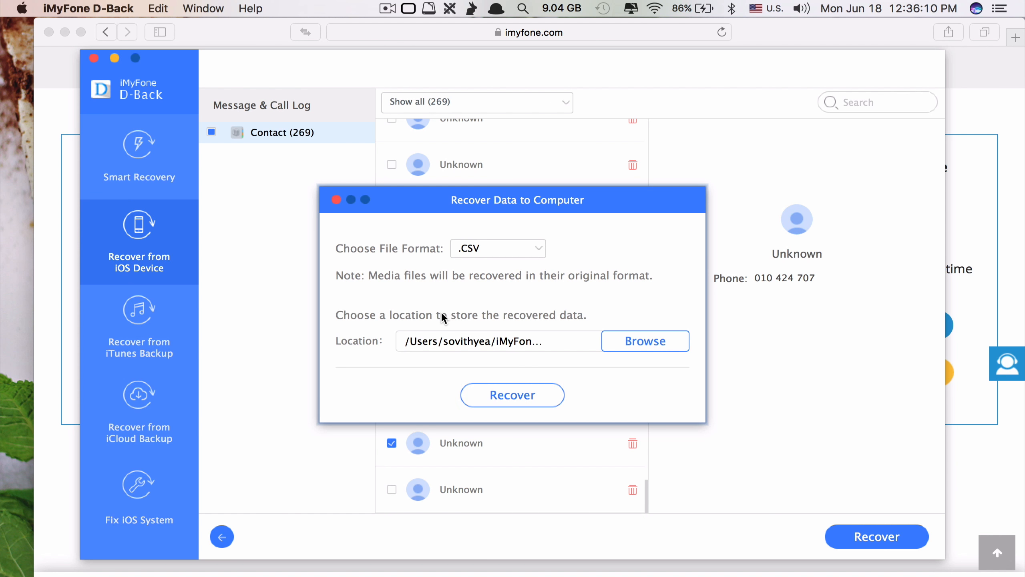
{"action": "mouse_move", "coordinate": [489, 261]}
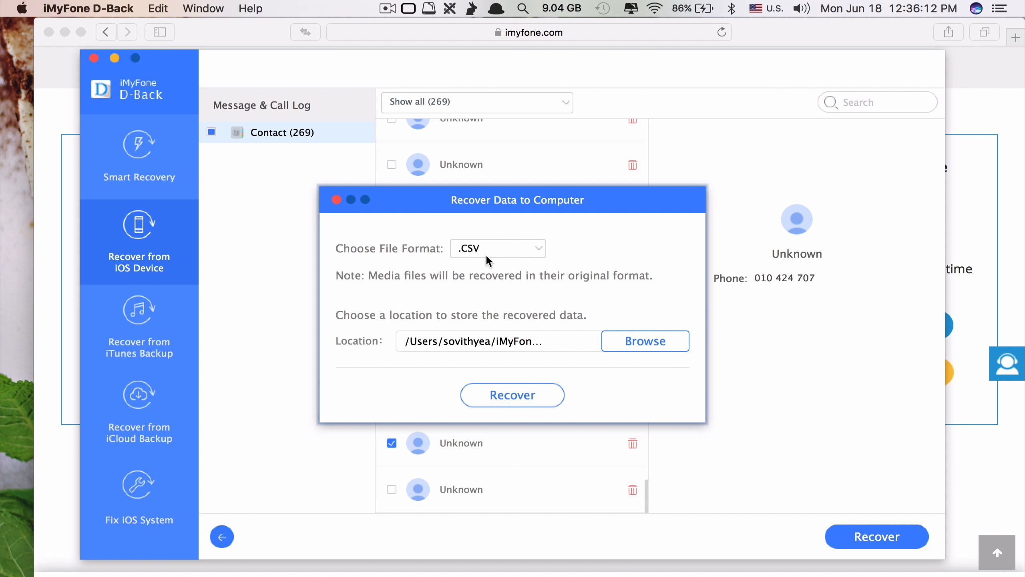
{"action": "left_click", "coordinate": [644, 340]}
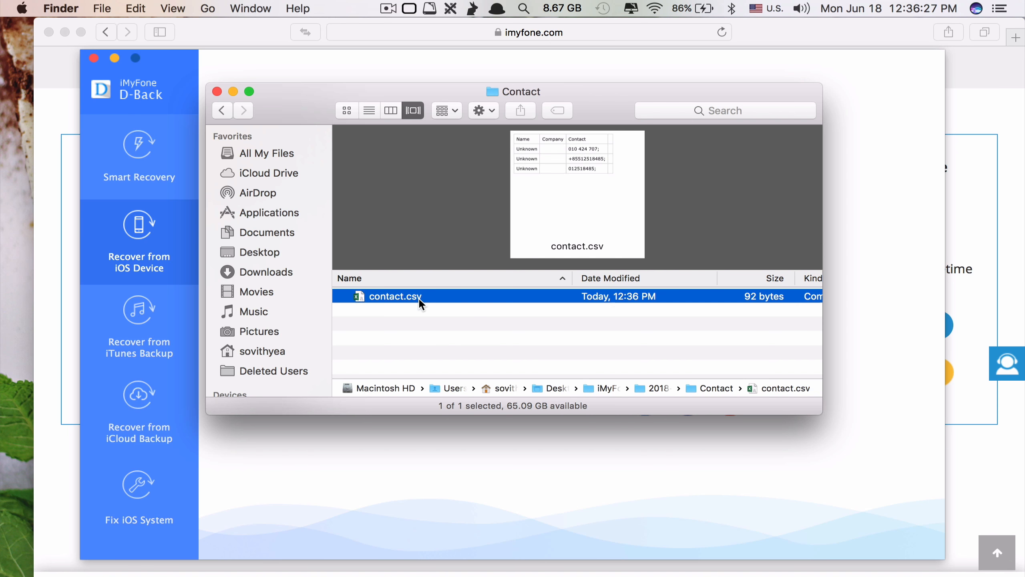
{"action": "mouse_move", "coordinate": [558, 186]}
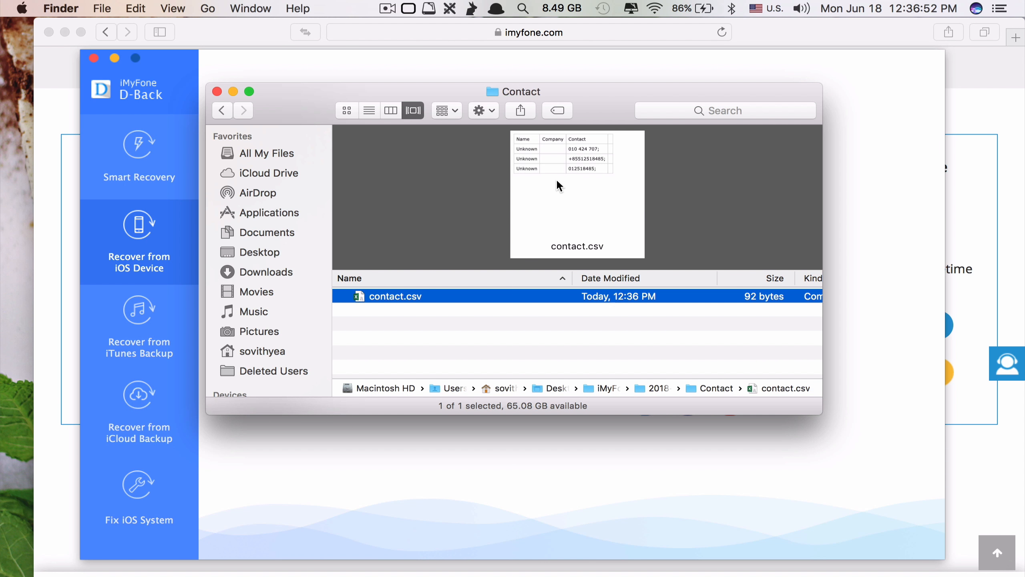
{"action": "mouse_move", "coordinate": [541, 162]}
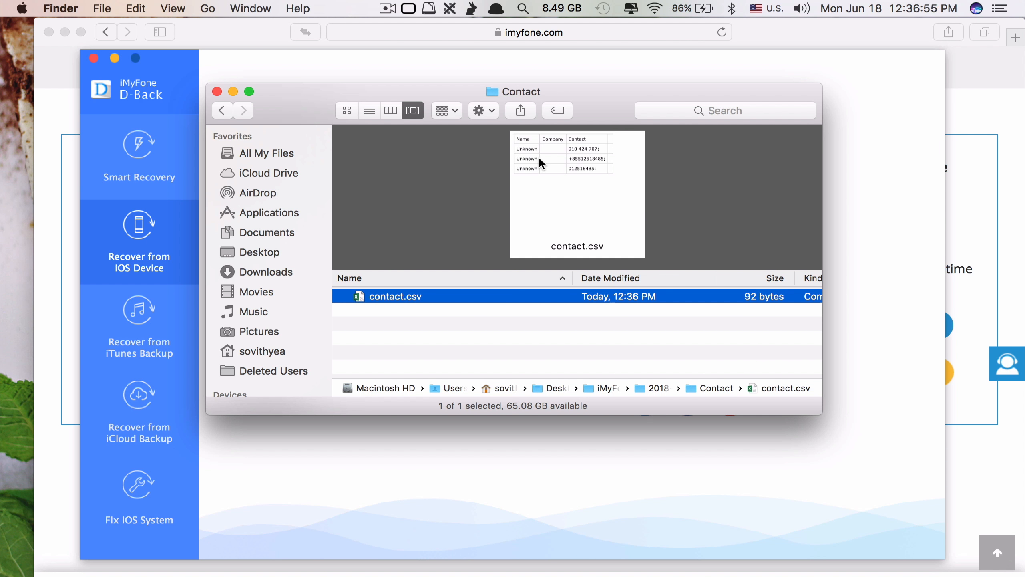
{"action": "mouse_move", "coordinate": [531, 157]}
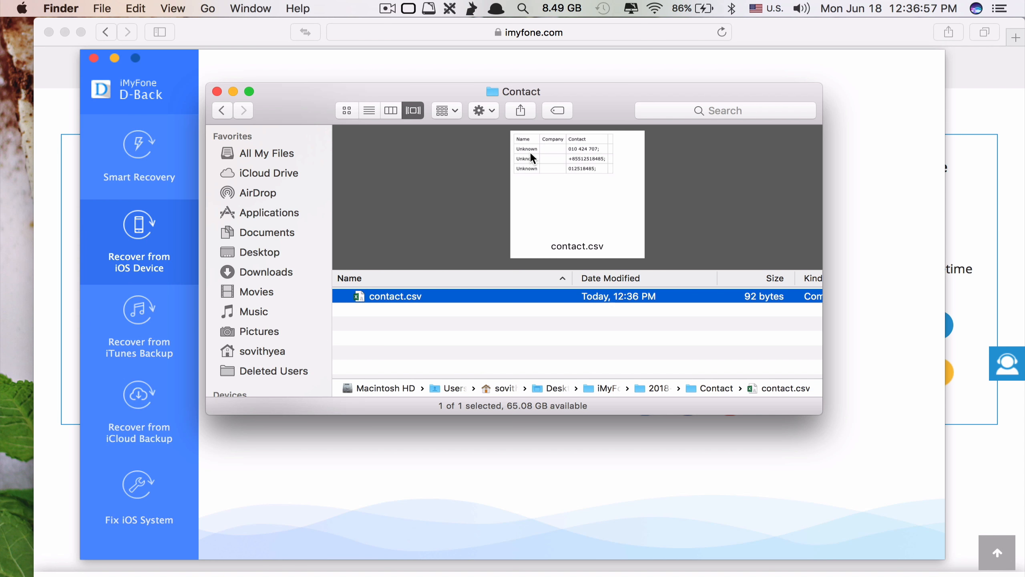
{"action": "mouse_move", "coordinate": [445, 246]}
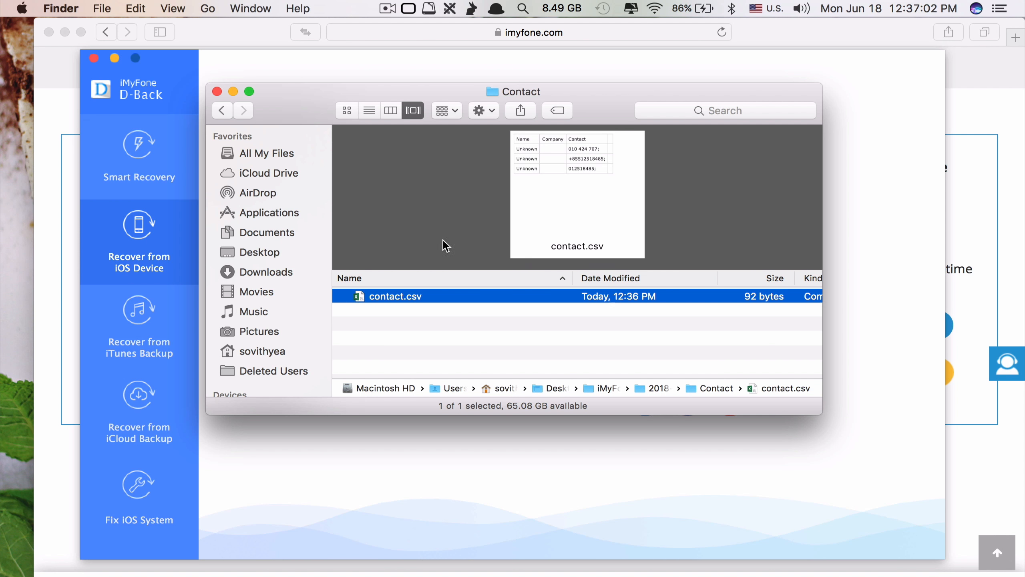